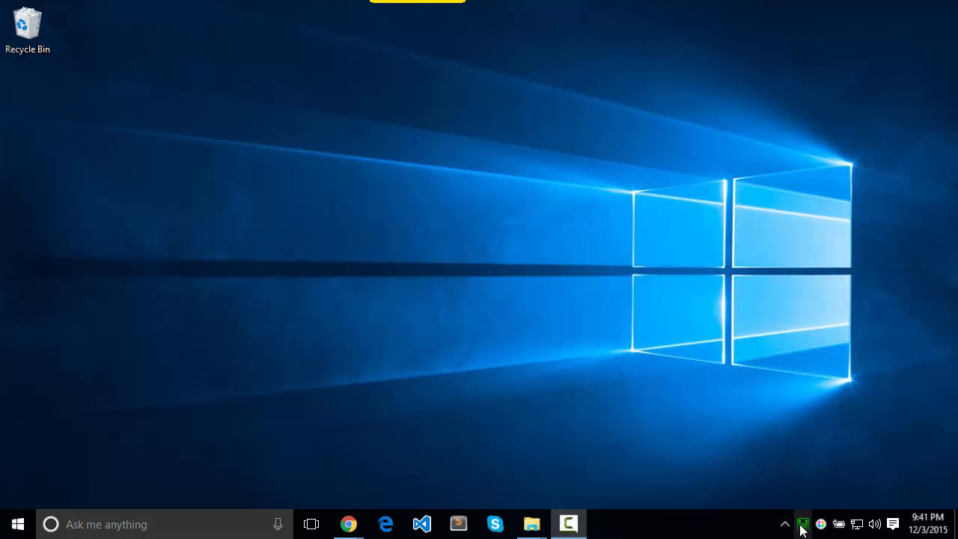
mouse_move(803, 524)
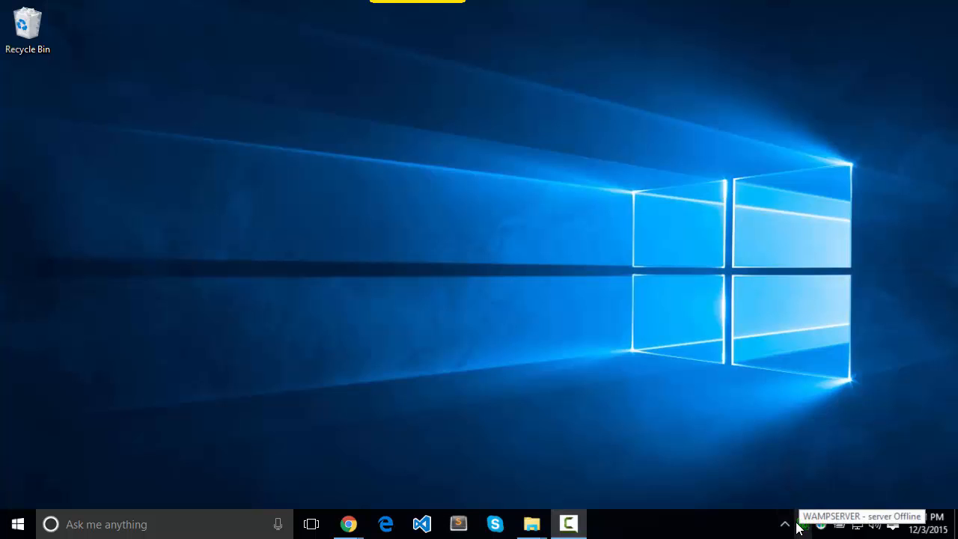
Open the WampServer homepage from the tray icon and review the Your Projects list with the .local sites.
left_click(348, 524)
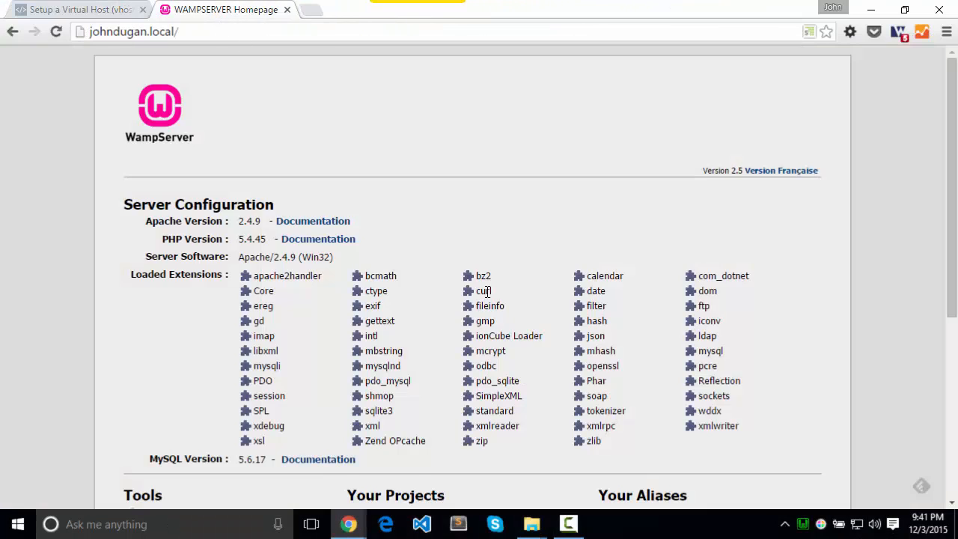
scroll("down", 3)
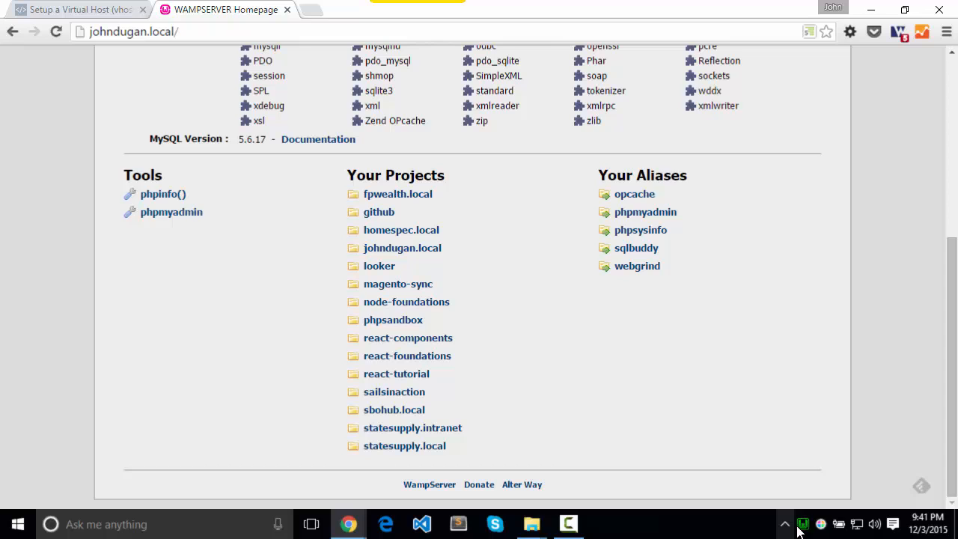
left_click(802, 524)
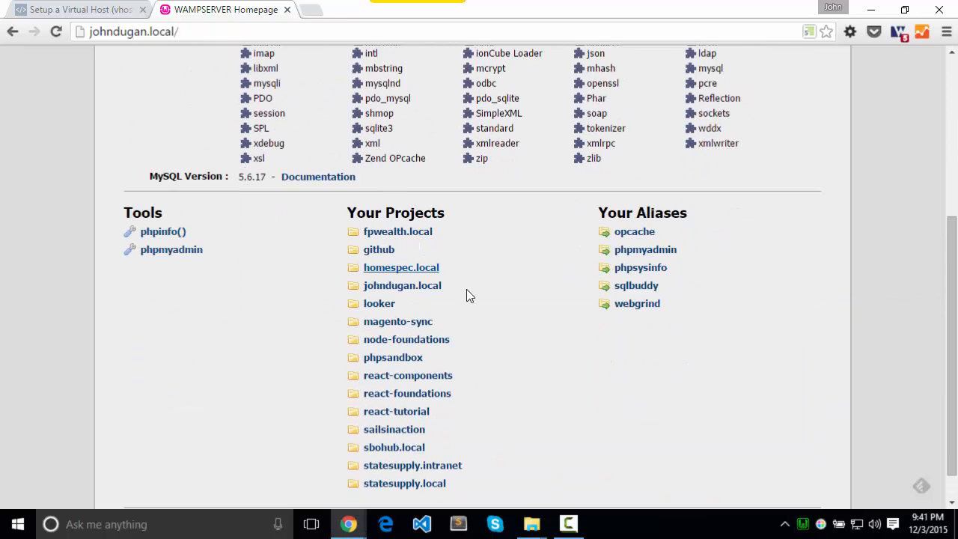
scroll("up", 3)
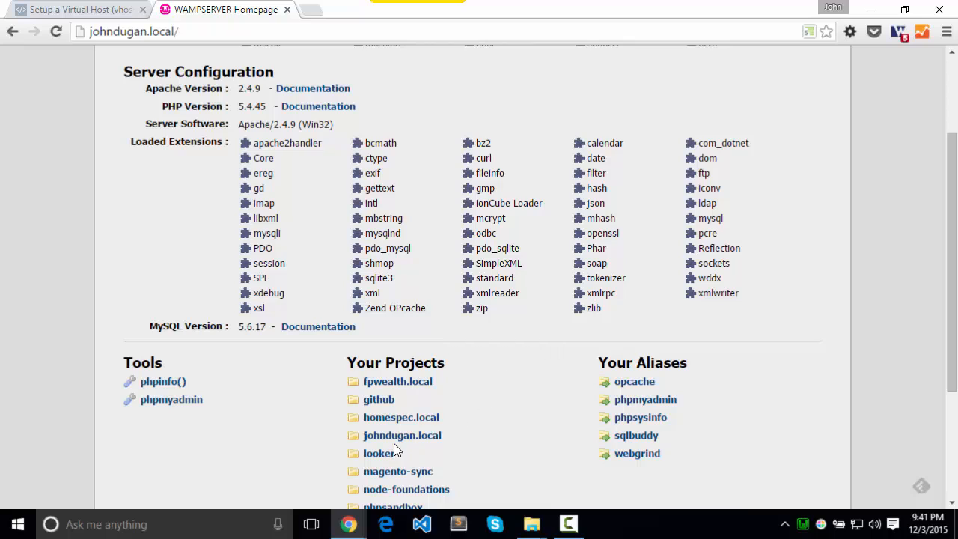
mouse_move(401, 434)
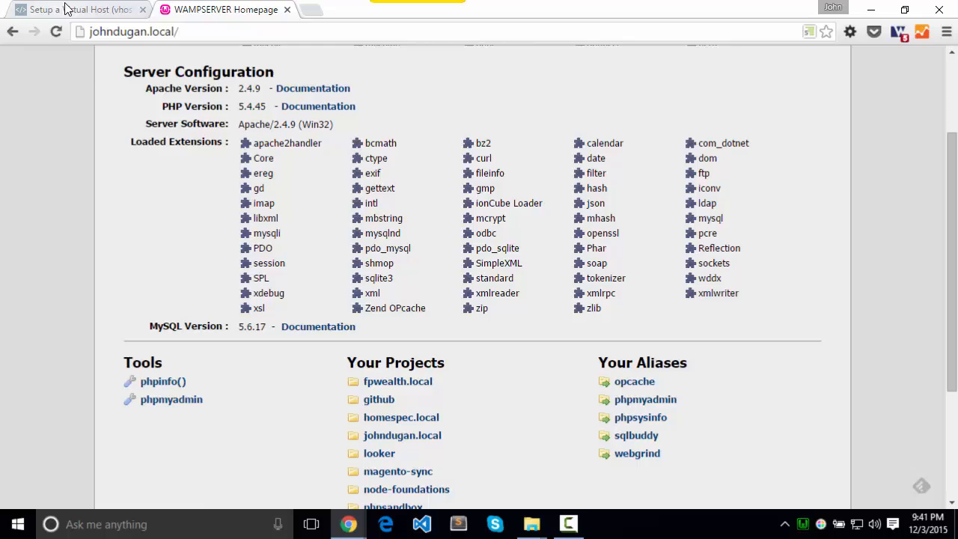
Switch to the 'Setup a Virtual Host on WAMP' article and scroll to step 1 about the vhost include file.
left_click(74, 9)
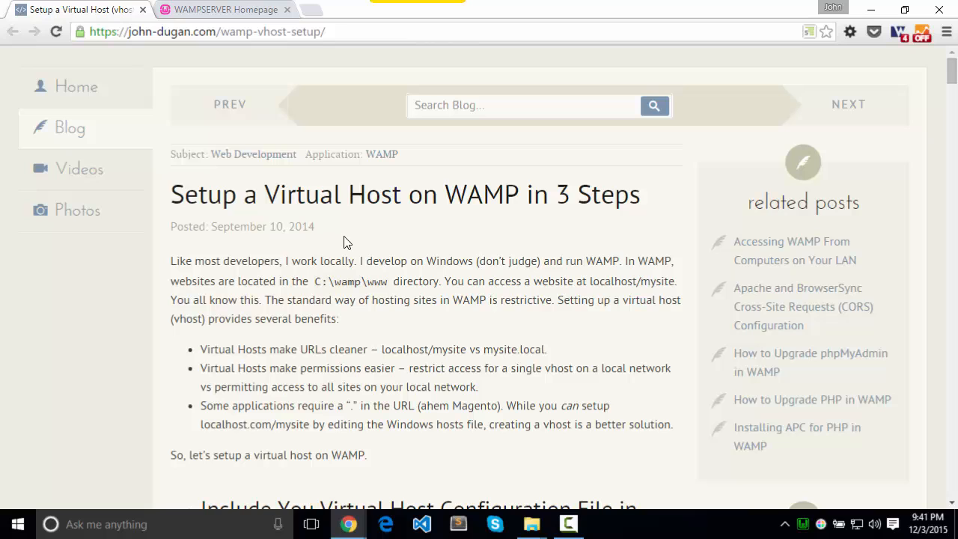
mouse_move(441, 24)
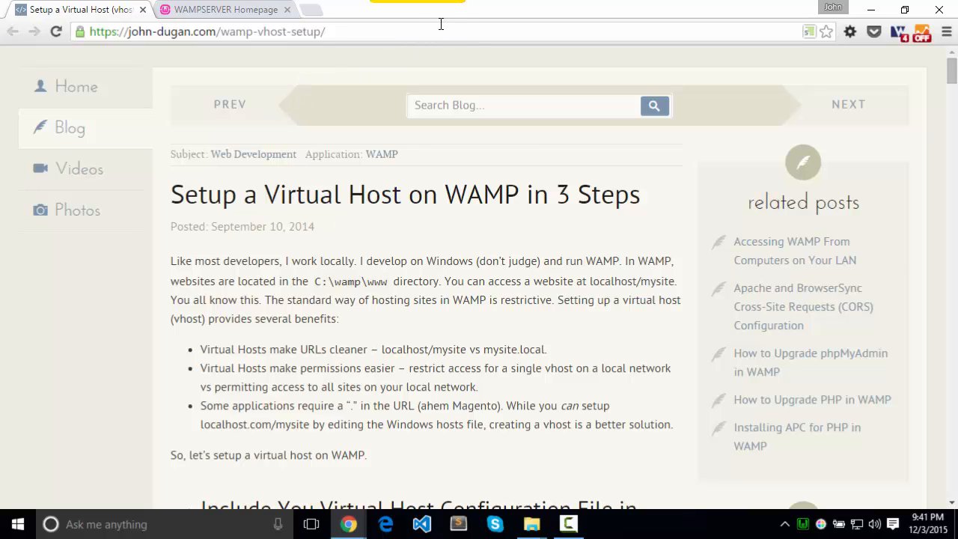
scroll("down", 3)
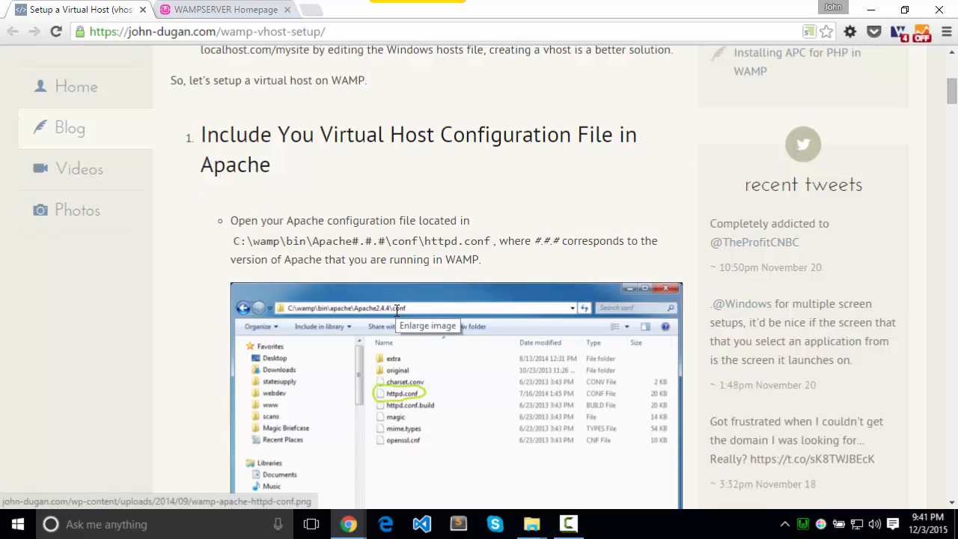
mouse_move(407, 246)
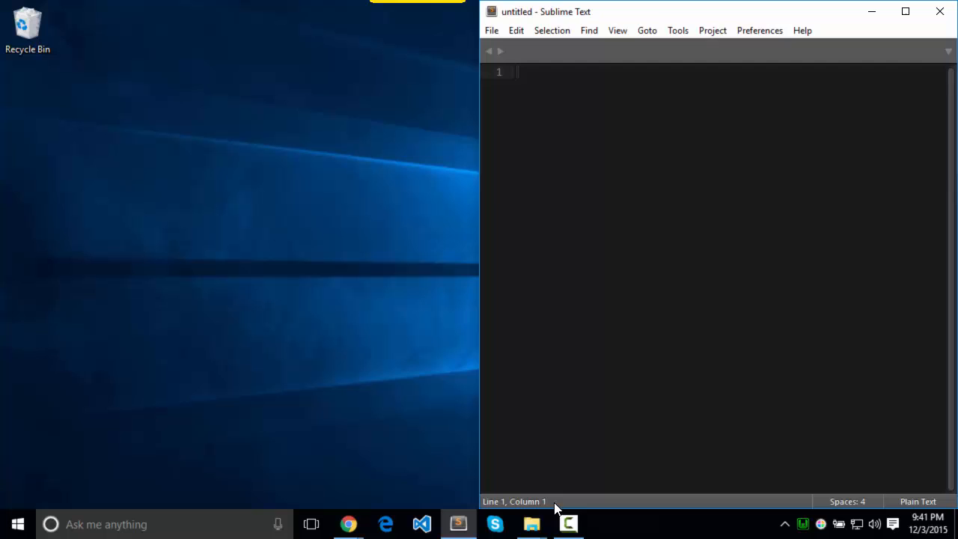
mouse_move(532, 524)
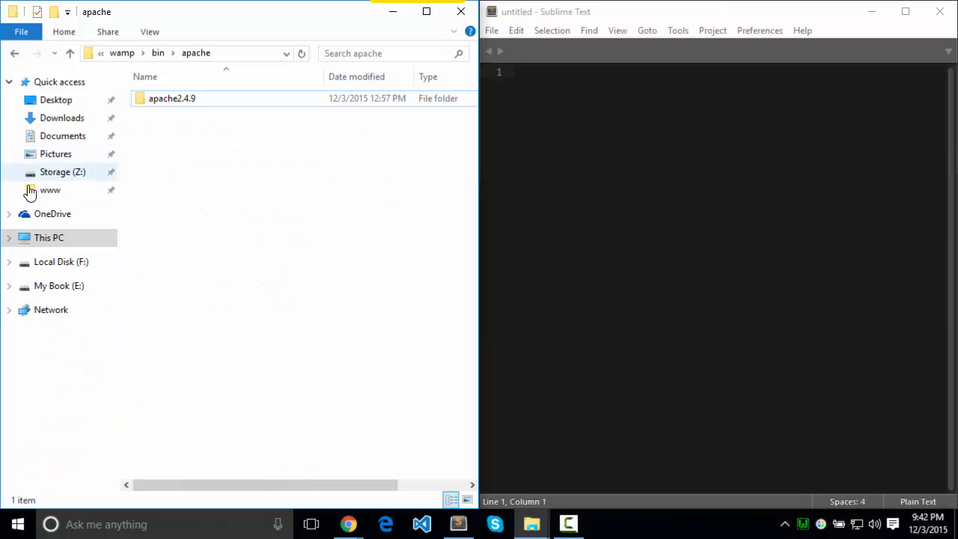
Browse from www up to wamp, then into bin\apache\apache2.4.9\conf and select httpd.conf.
left_click(51, 190)
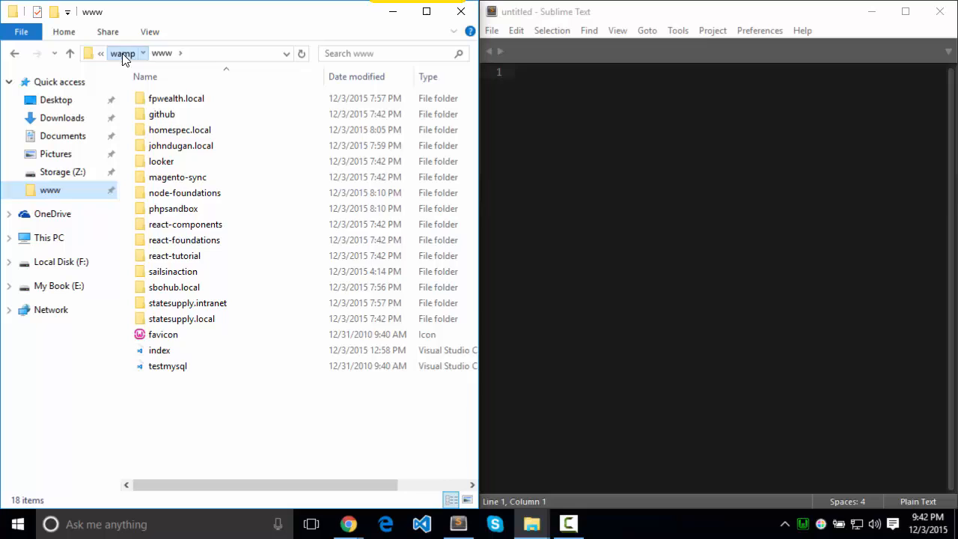
left_click(122, 54)
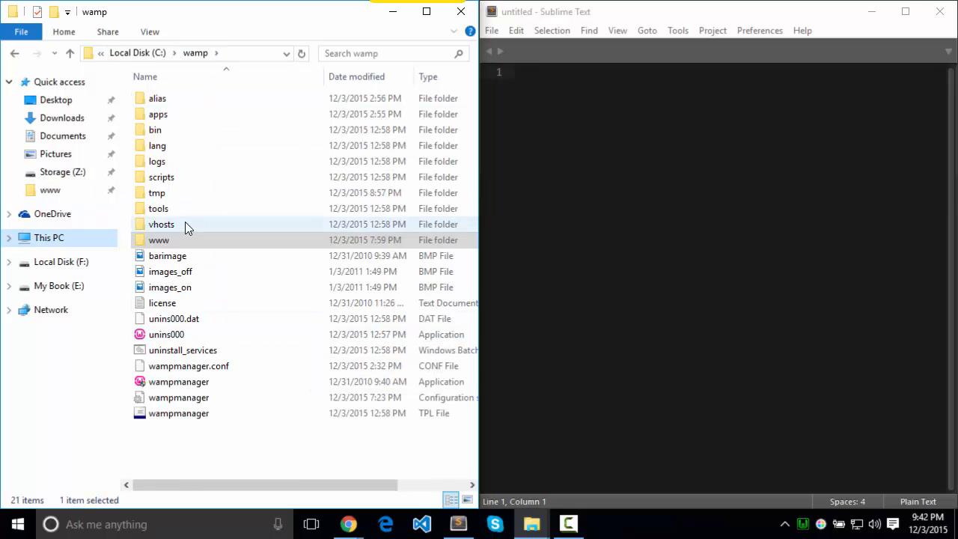
left_click(156, 129)
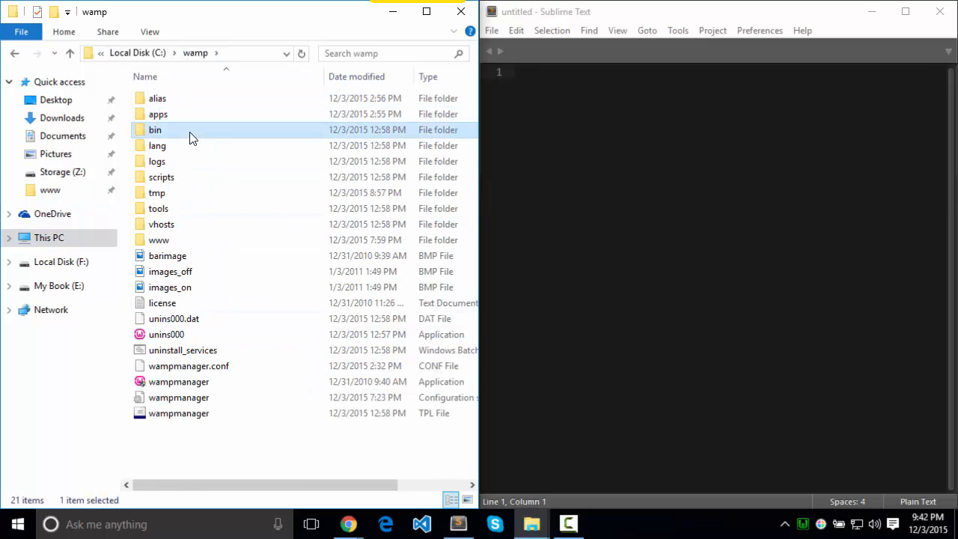
double_click(156, 129)
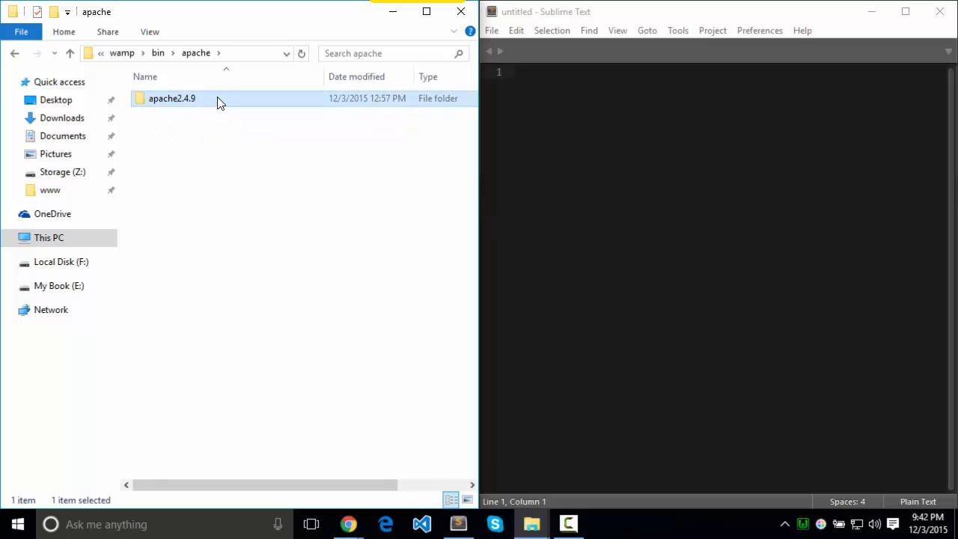
double_click(172, 98)
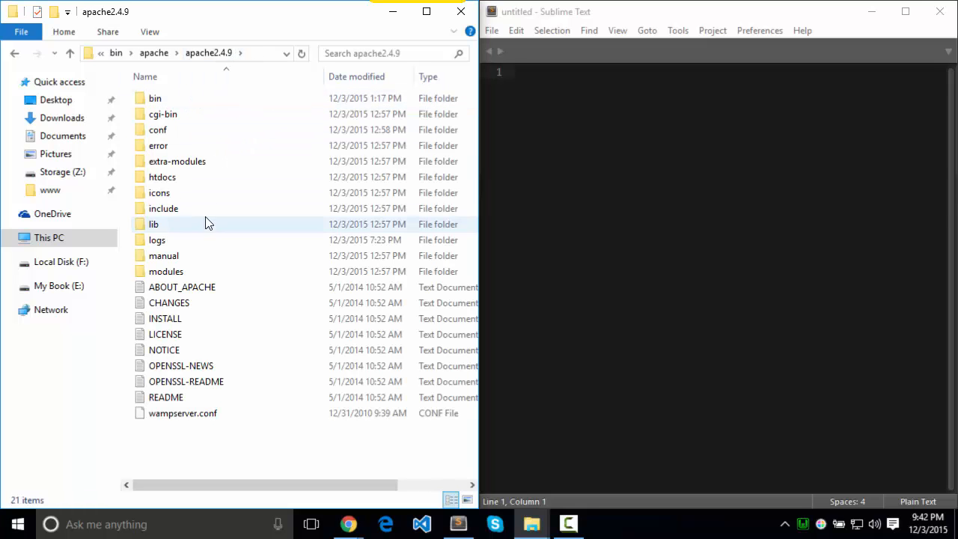
double_click(159, 128)
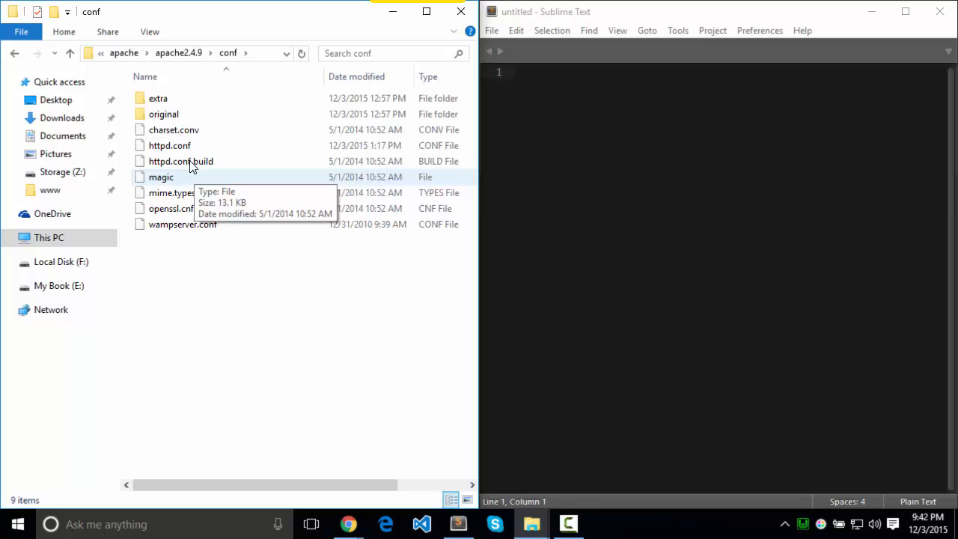
left_click(170, 145)
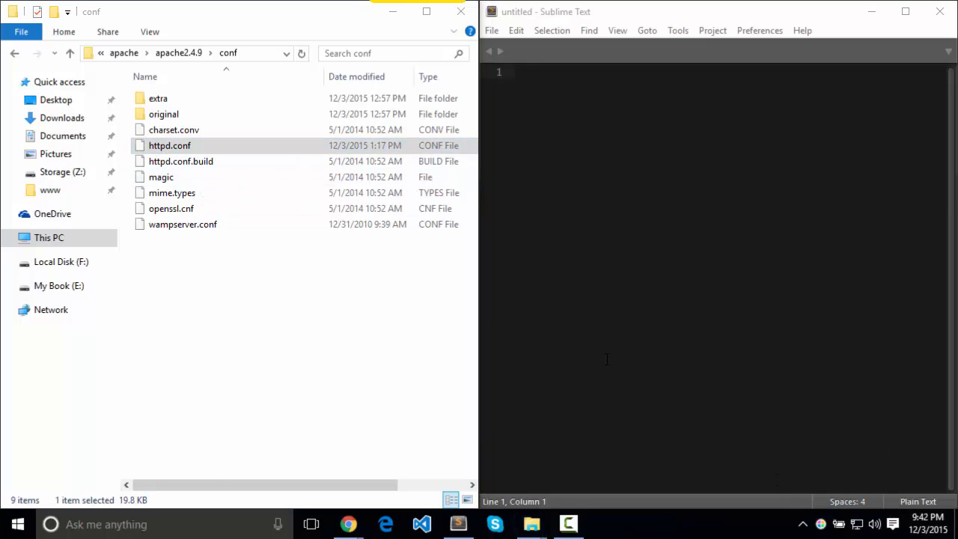
Open httpd.conf in Sublime Text and search 'vhost' to reach the vhost_alias_module LoadModule line.
double_click(169, 145)
type("virtua")
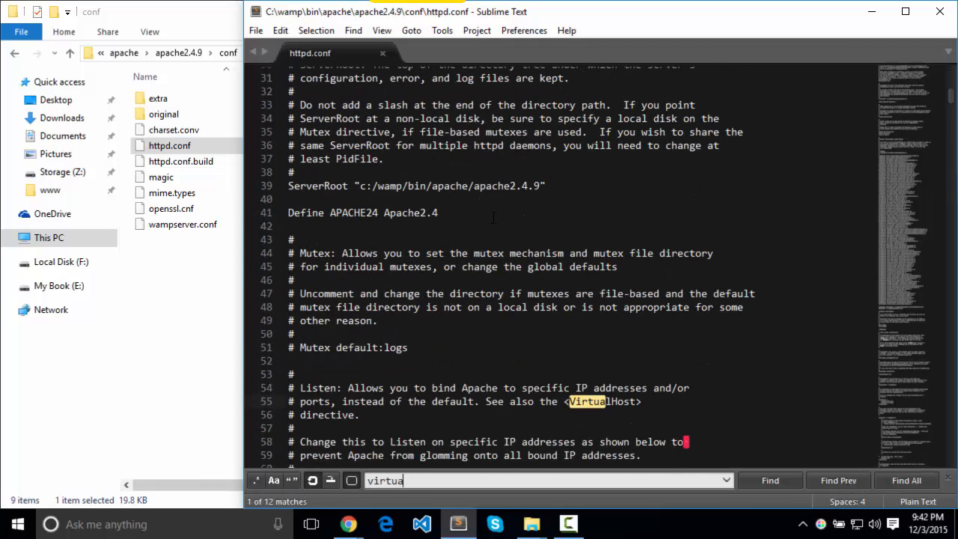
scroll("down", 3)
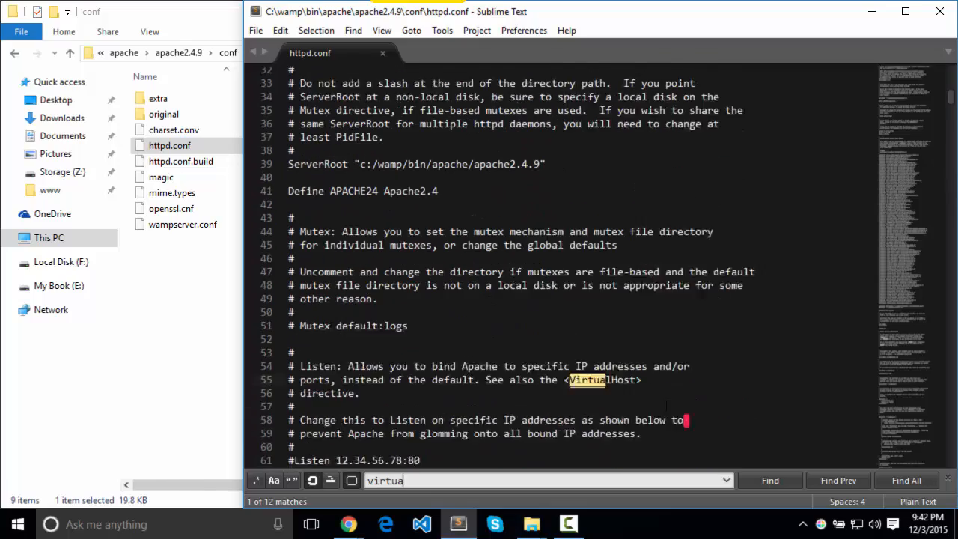
left_click(769, 479)
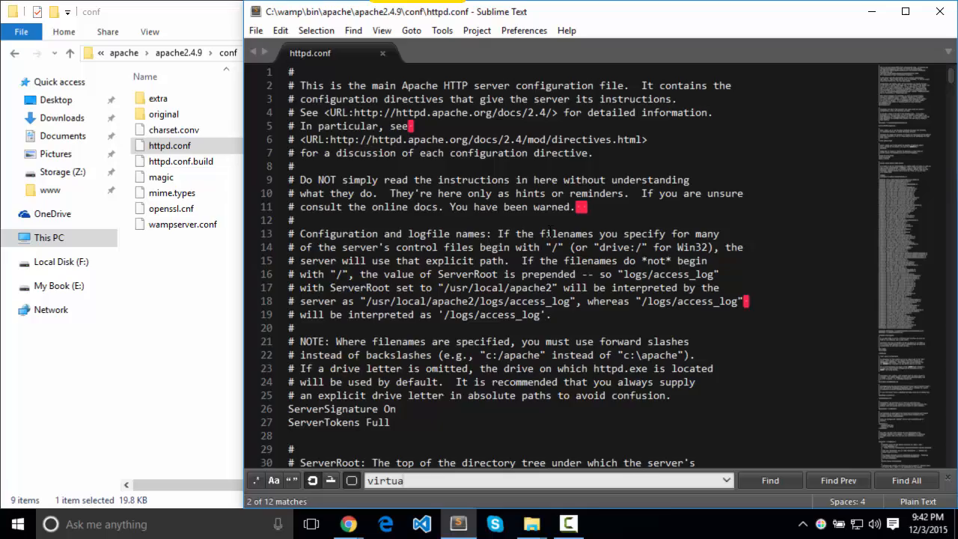
scroll("down", 3)
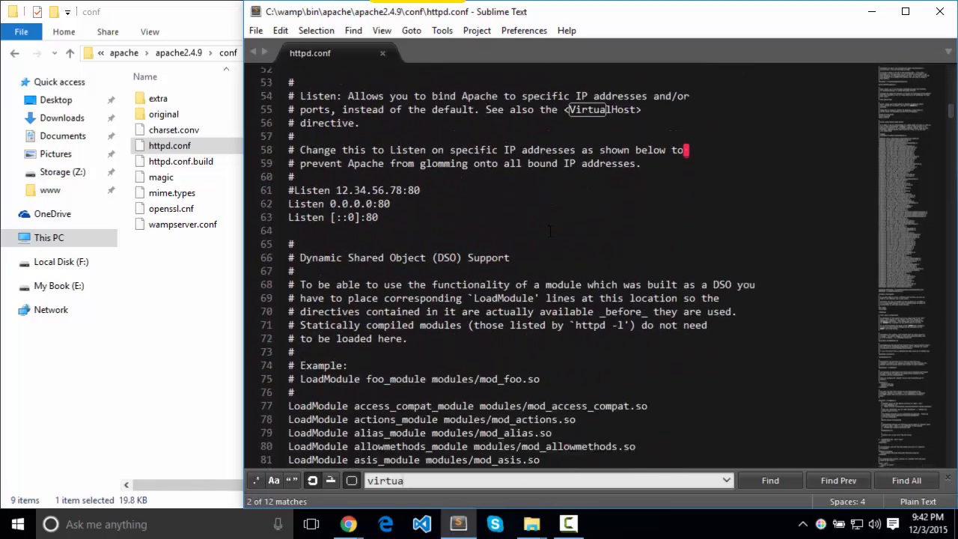
scroll("down", 3)
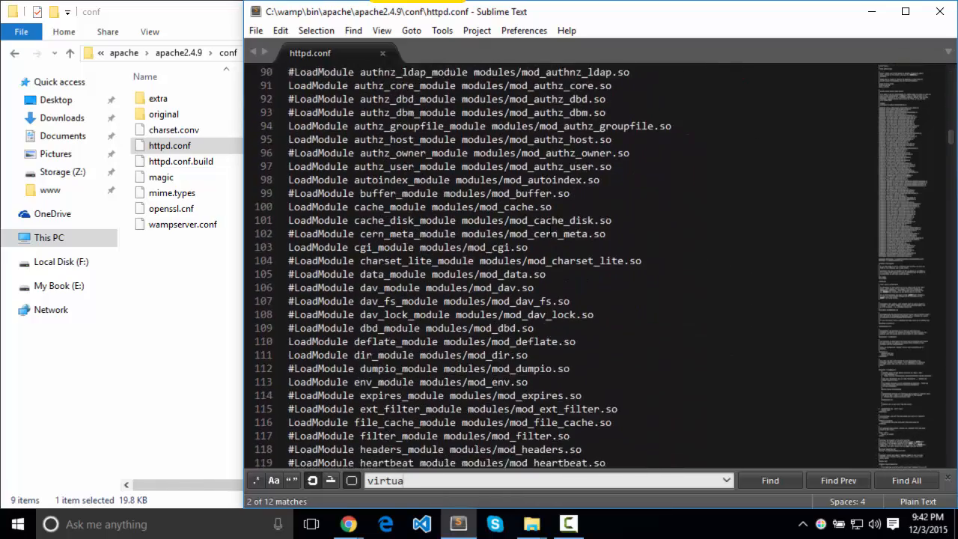
scroll("down", 3)
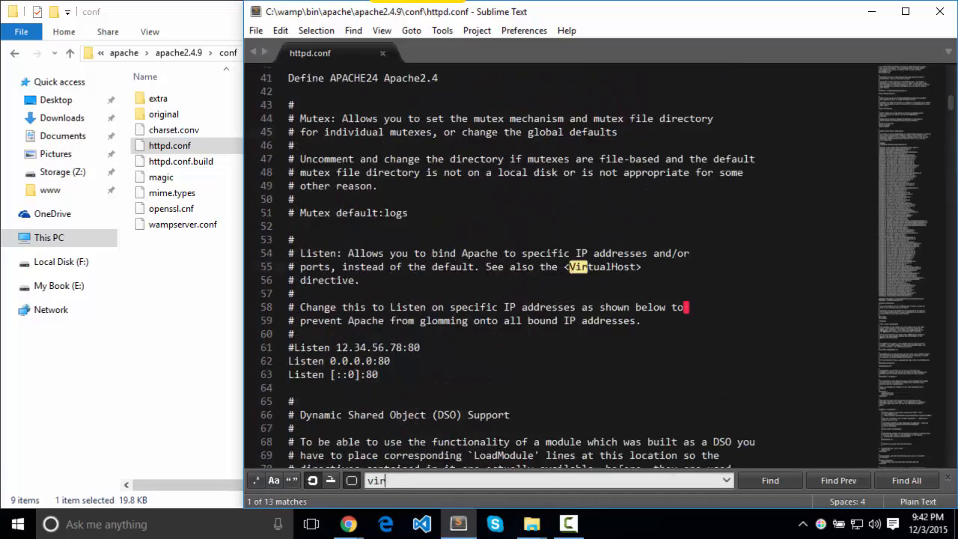
type("host")
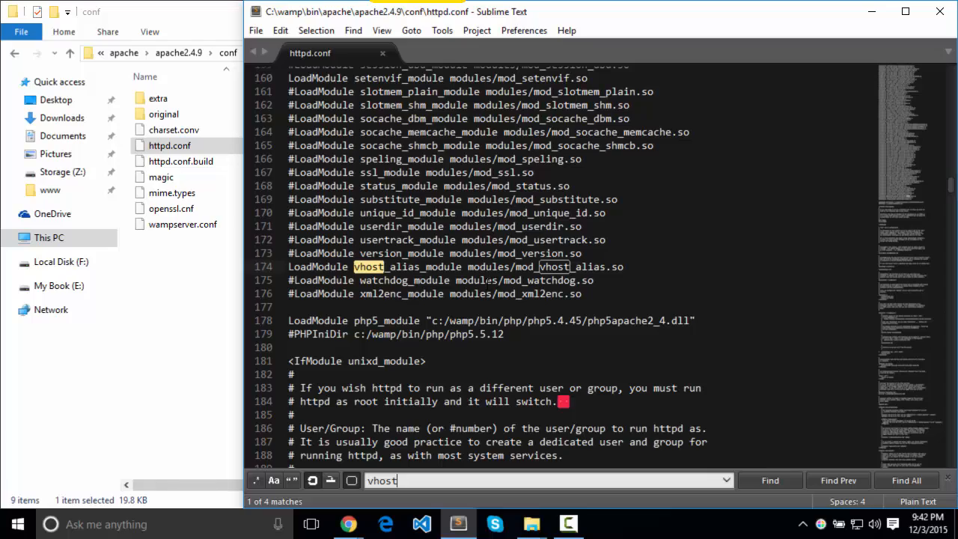
Uncomment 'Include conf/extra/httpd-vhosts.conf' on line 513, save httpd.conf and close it.
scroll("down", 3)
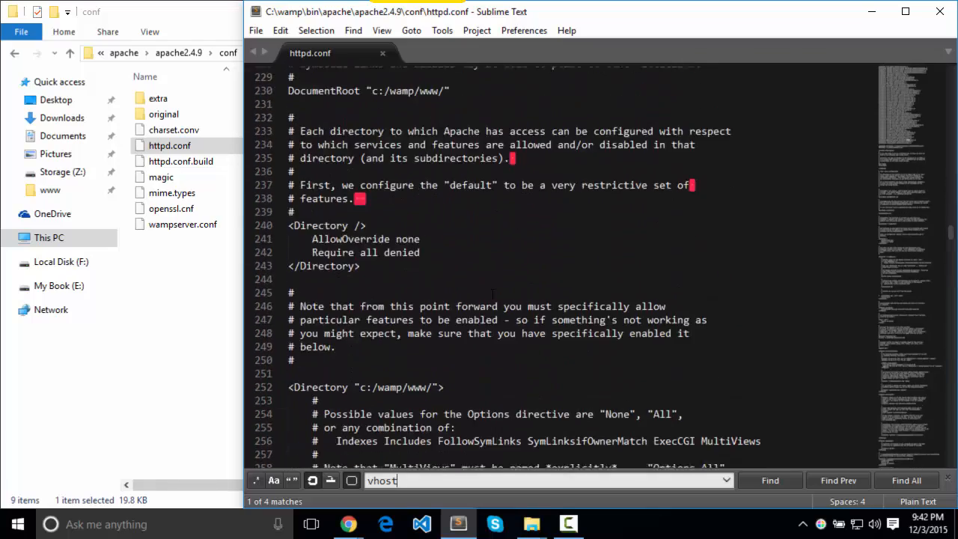
scroll("down", 3)
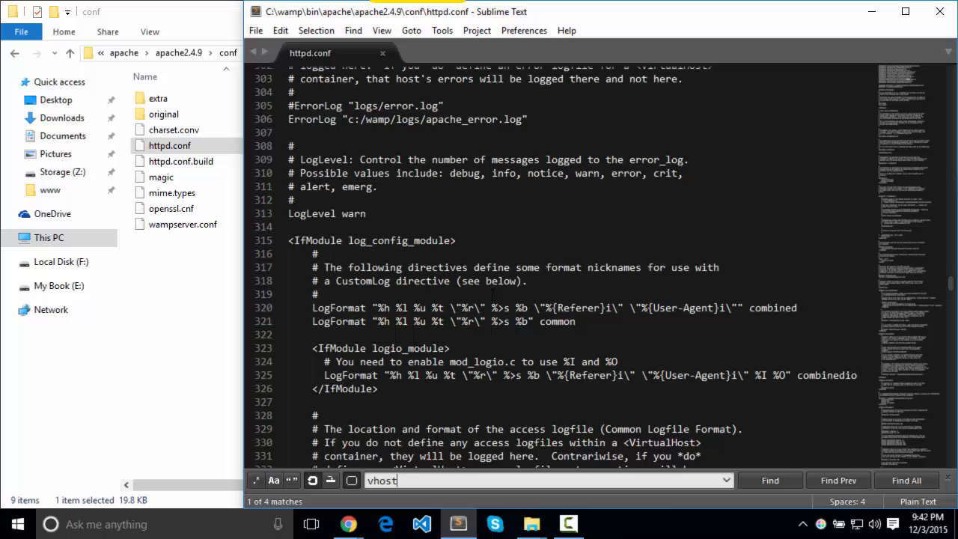
scroll("down", 3)
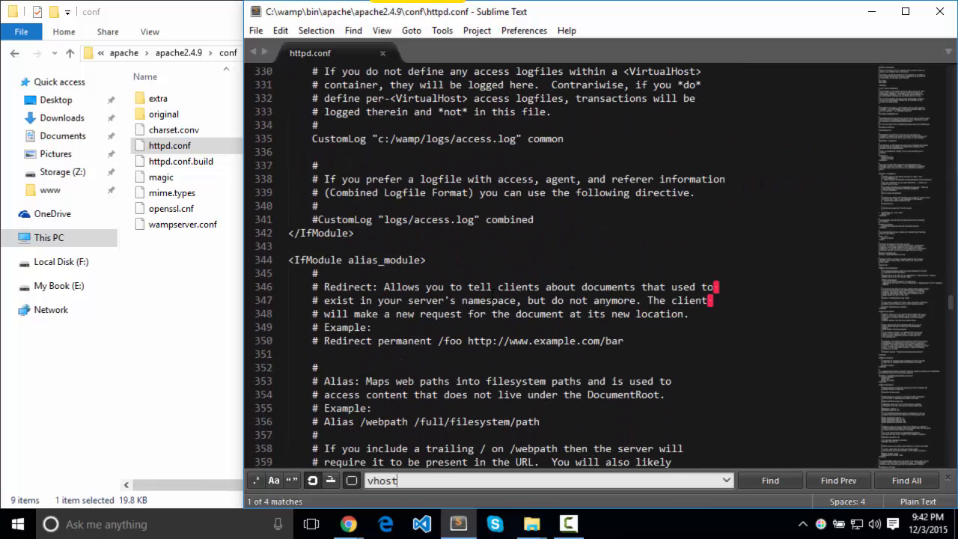
scroll("down", 3)
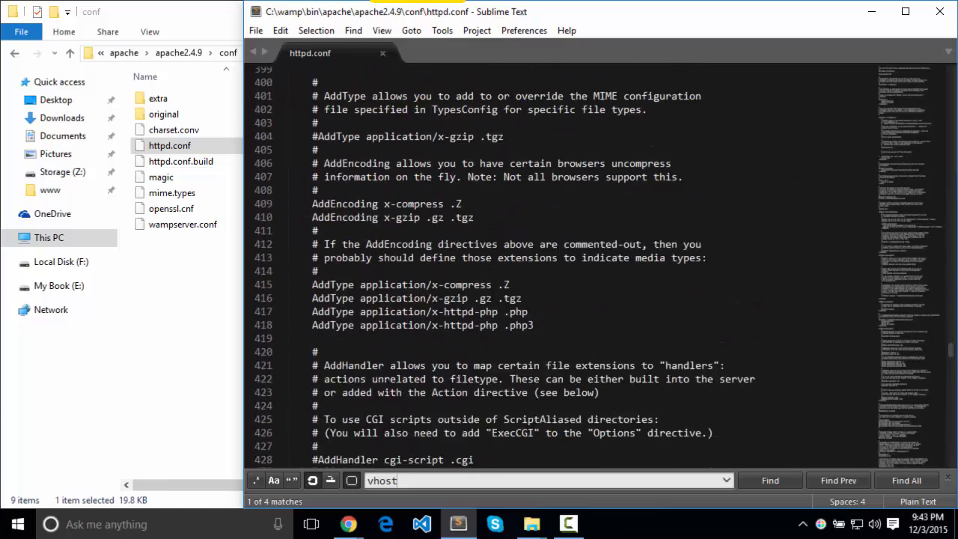
scroll("down", 3)
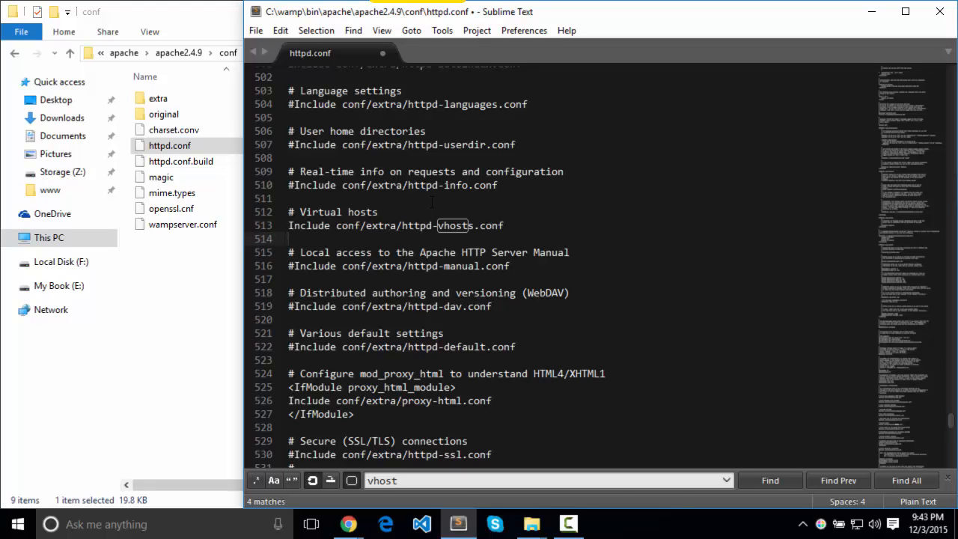
key("ctrl+s")
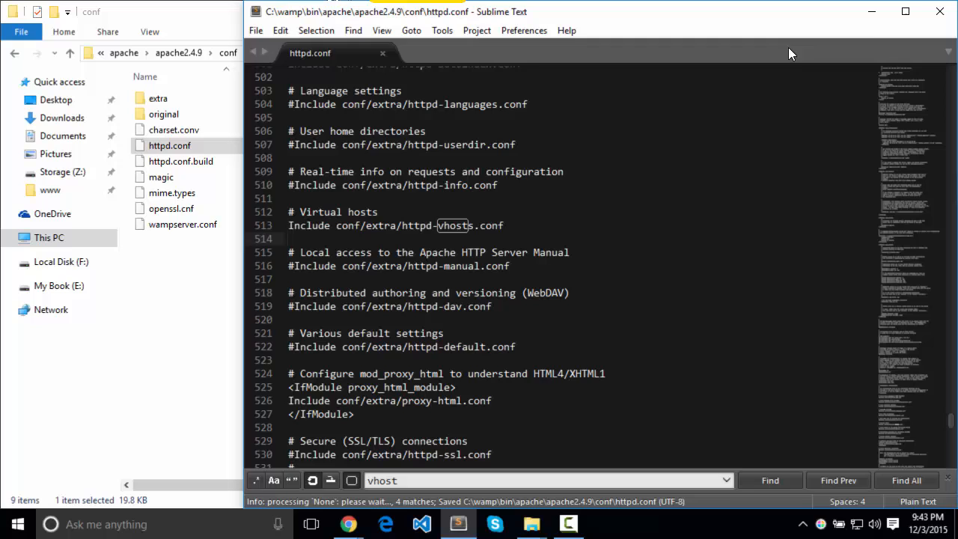
key("ctrl+n")
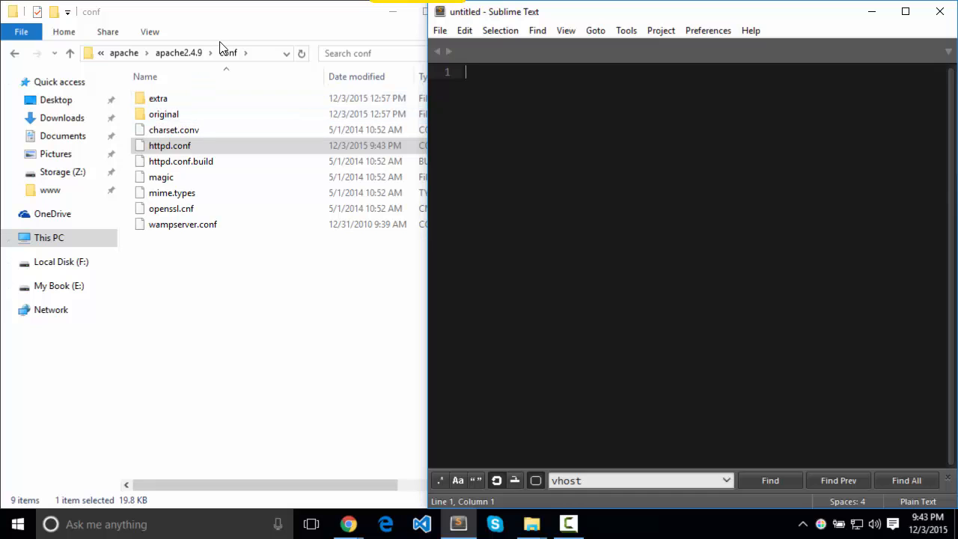
Open httpd-vhosts.conf from the conf/extra folder and review its two example VirtualHost blocks.
double_click(158, 99)
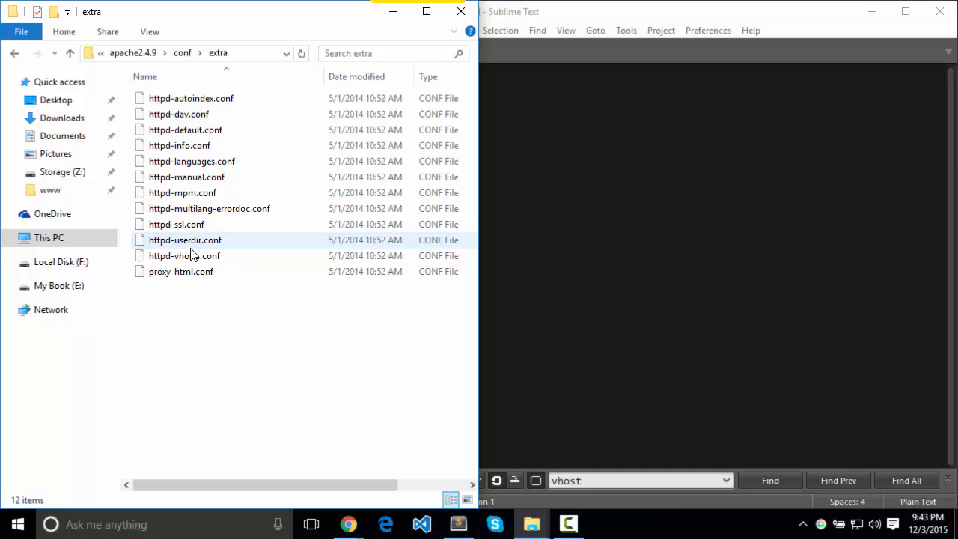
left_click(185, 254)
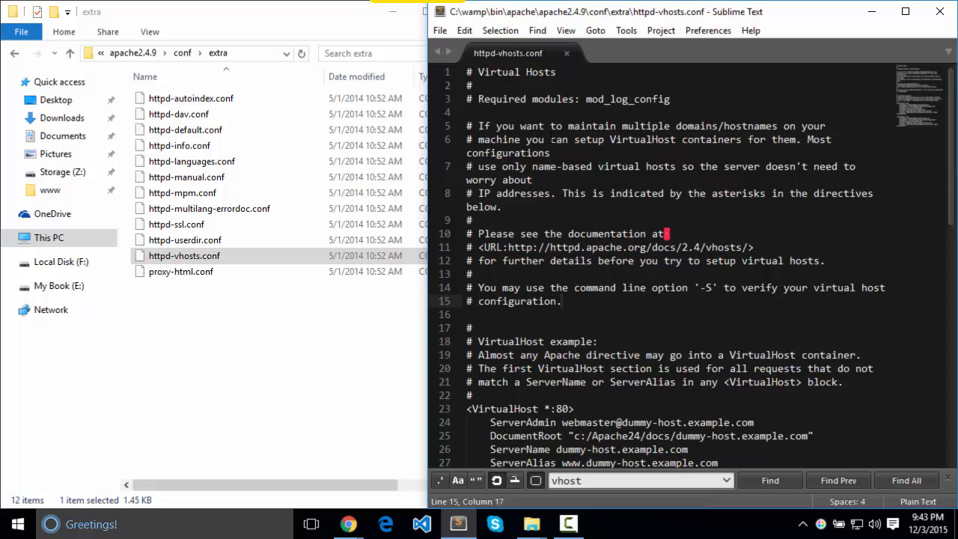
scroll("down", 3)
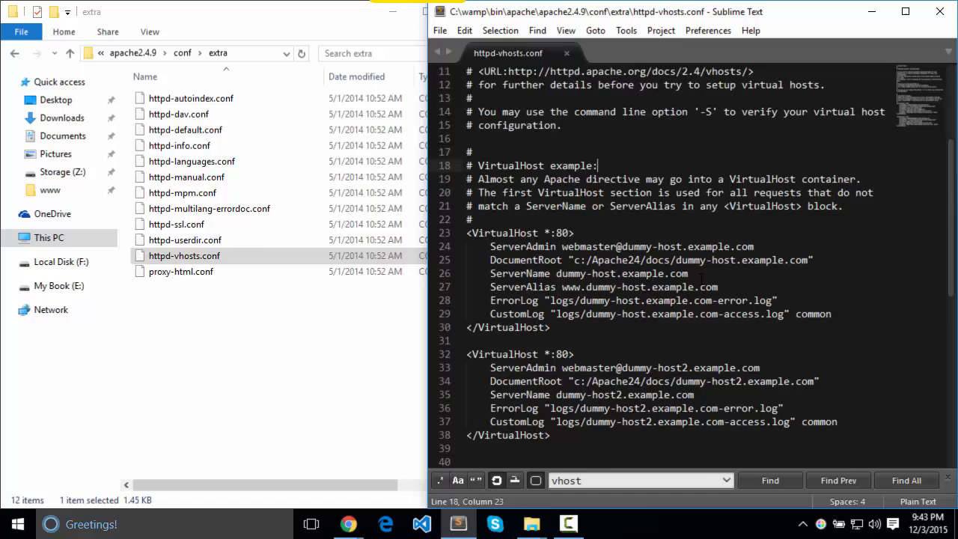
scroll("down", 3)
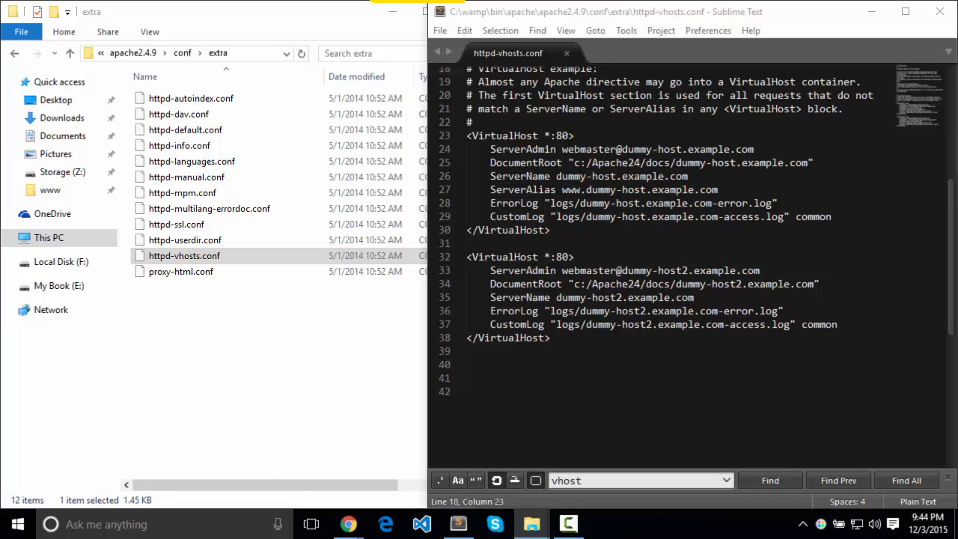
Open the backup httpd-vhosts.conf from the F: drive and copy all its virtual host entries.
left_click(687, 54)
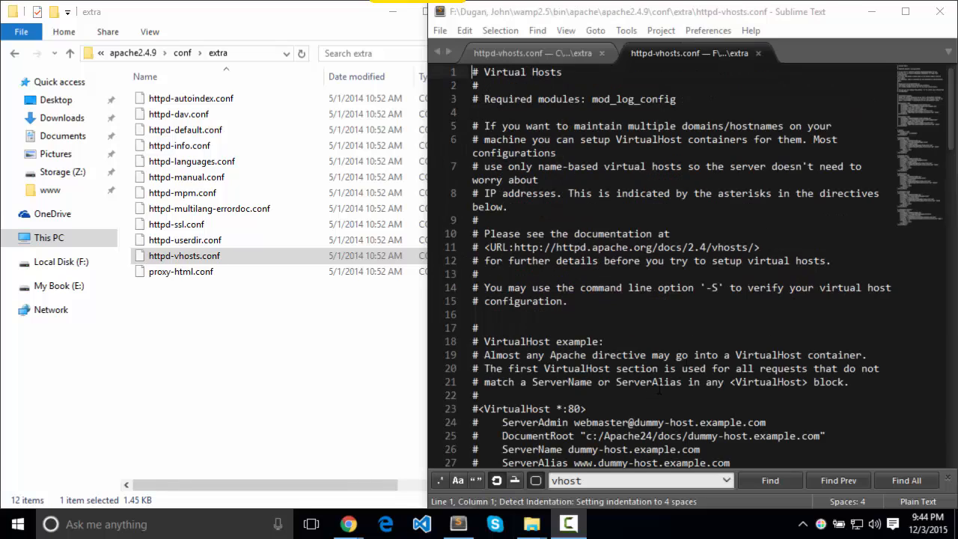
left_click(674, 126)
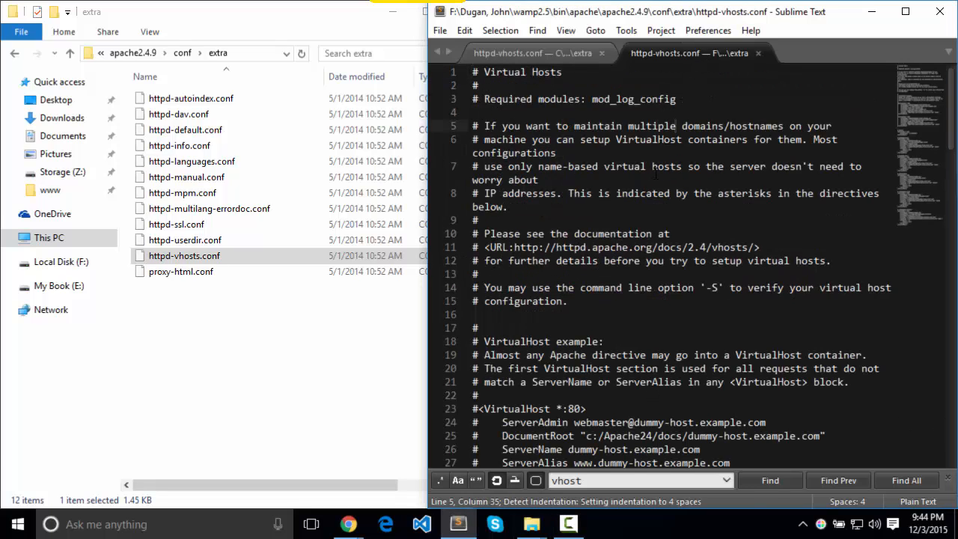
key("ctrl+a")
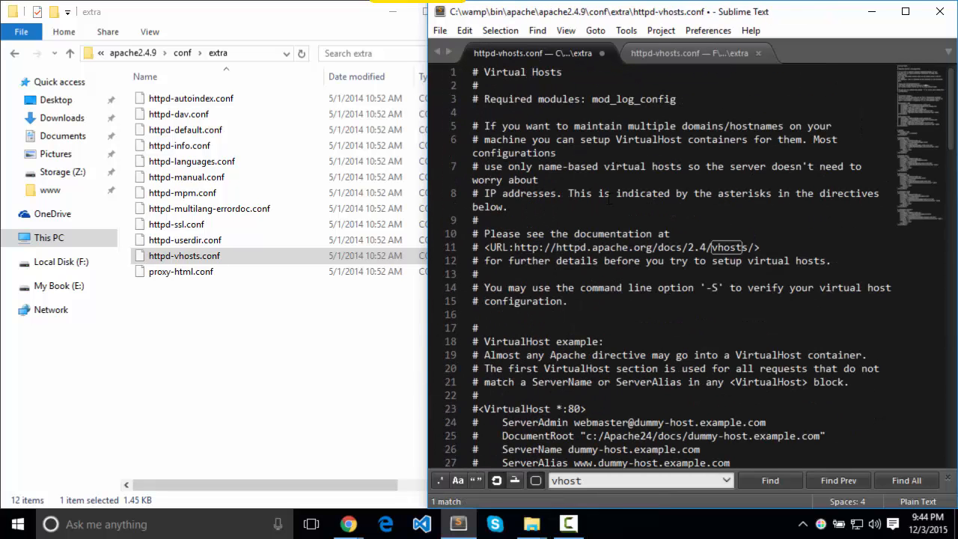
scroll("down", 3)
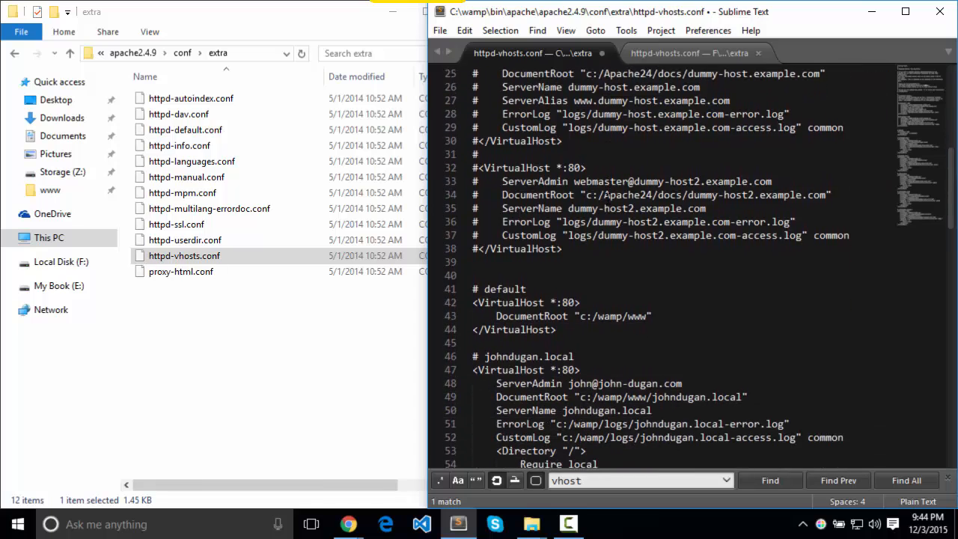
scroll("down", 3)
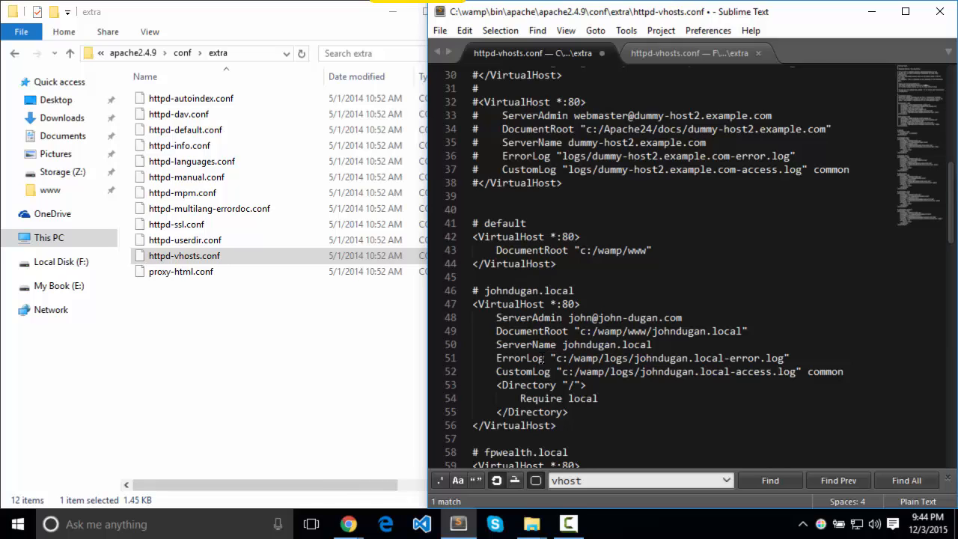
Paste the entries including johndugan.local into WAMP's httpd-vhosts.conf, save it and close both files.
scroll("up", 3)
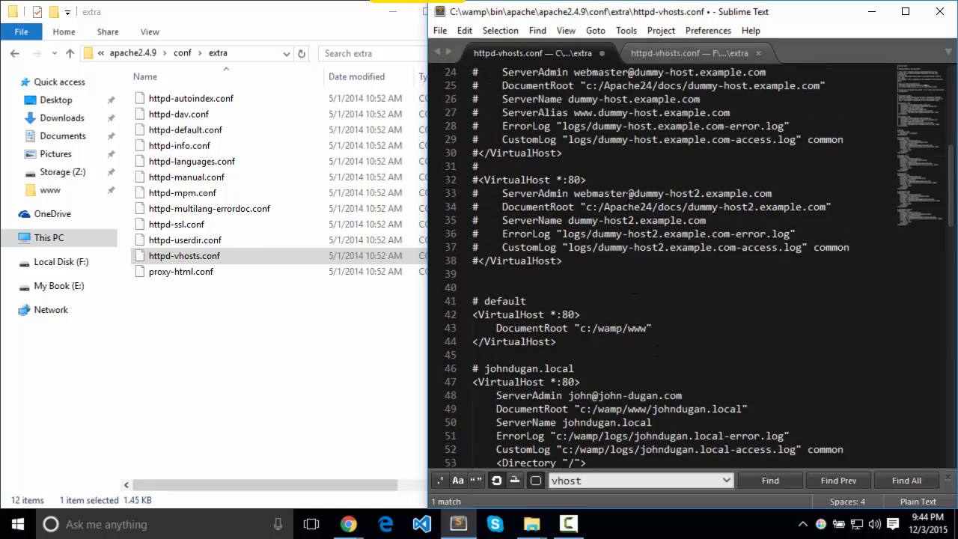
scroll("up", 3)
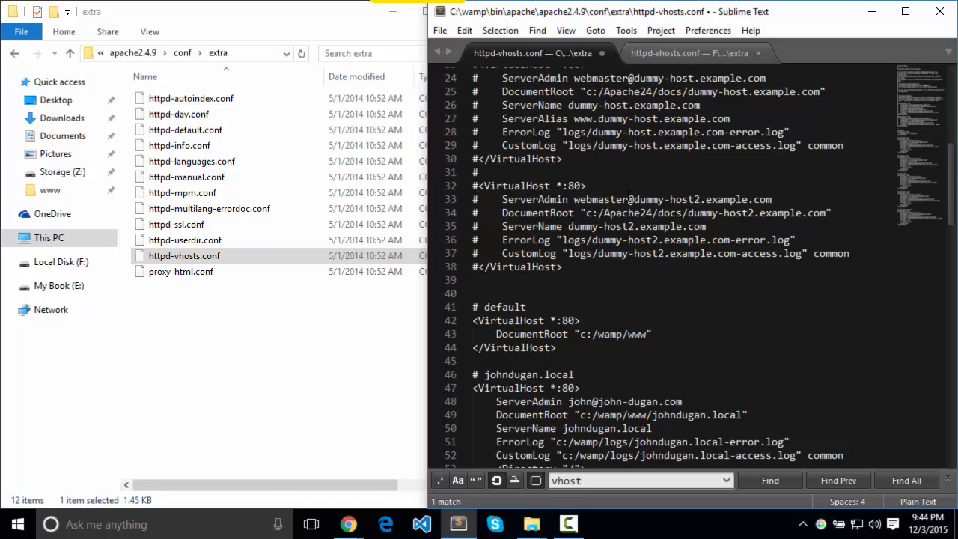
key("ctrl+s")
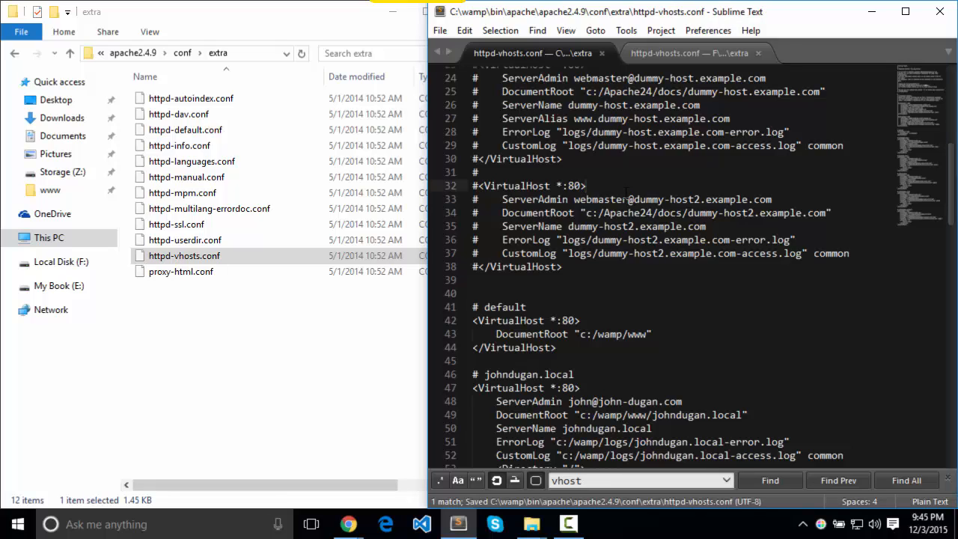
key("ctrl+s")
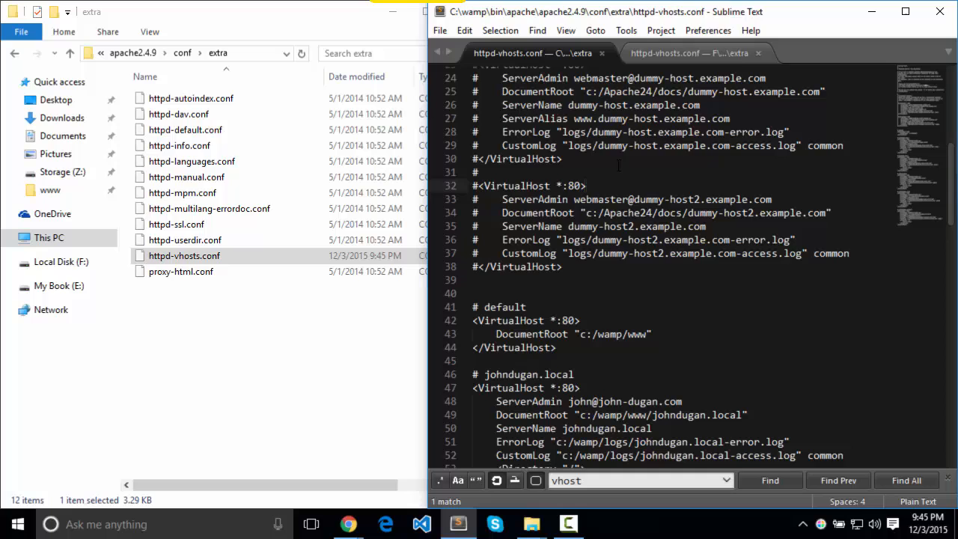
left_click(689, 54)
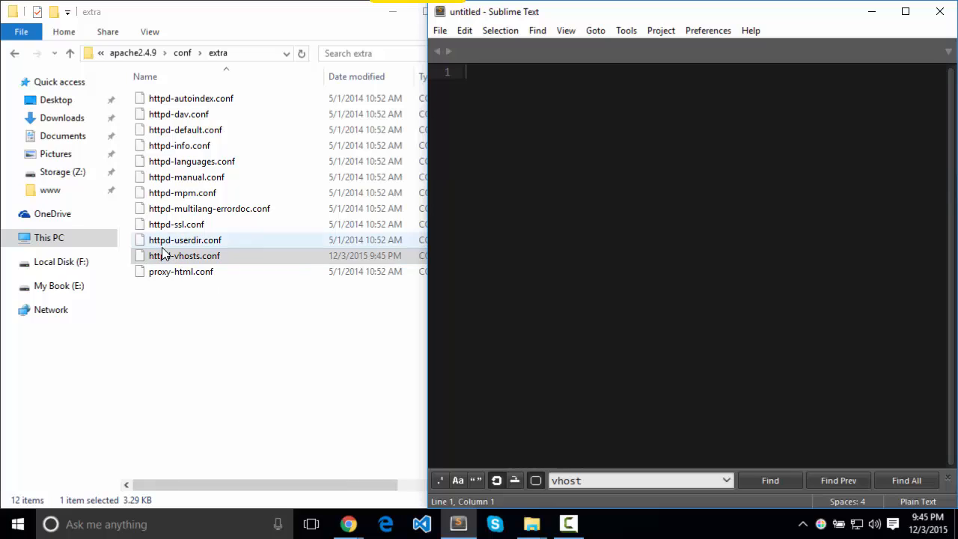
Close the remaining Sublime Text window, leaving the extra folder with the updated httpd-vhosts.conf.
left_click(184, 254)
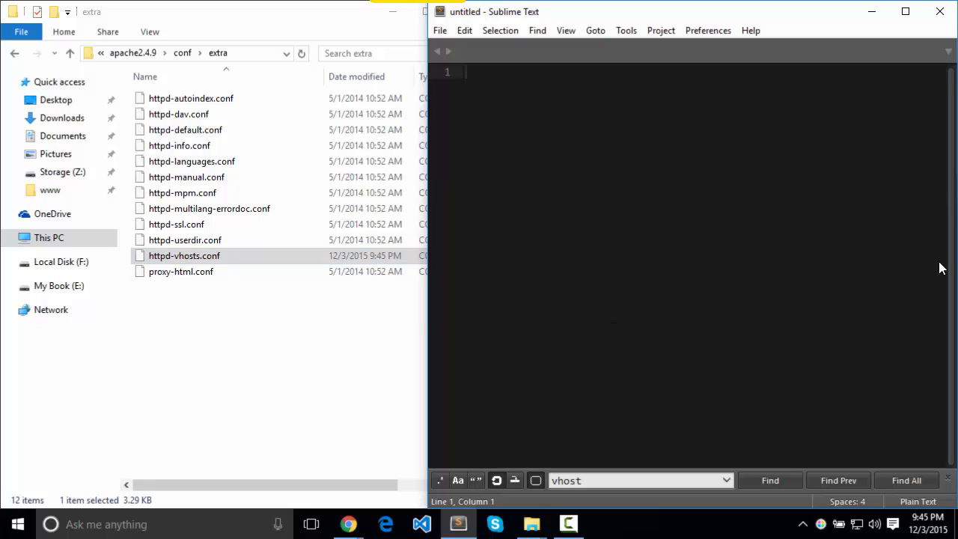
mouse_move(746, 236)
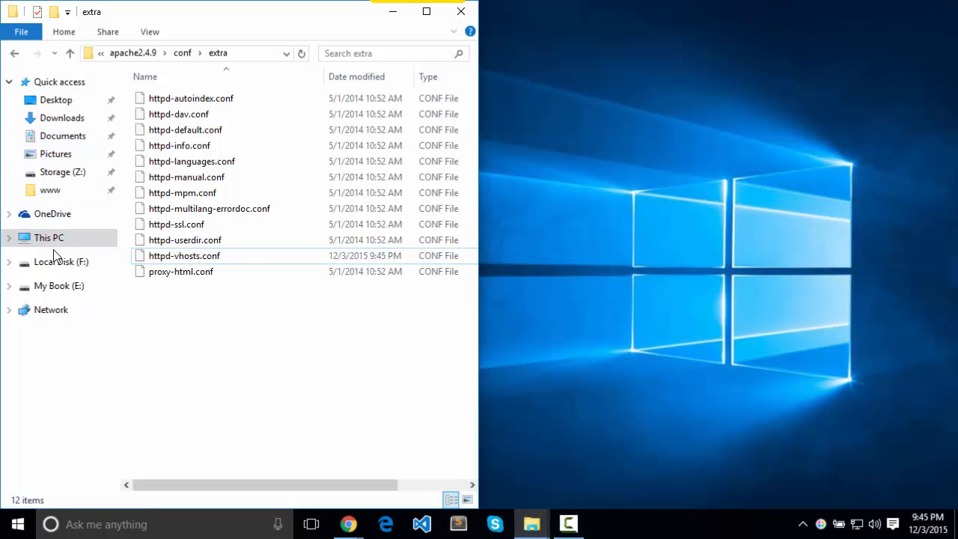
Browse from This PC to C:\Windows\System32\drivers\etc.
left_click(48, 236)
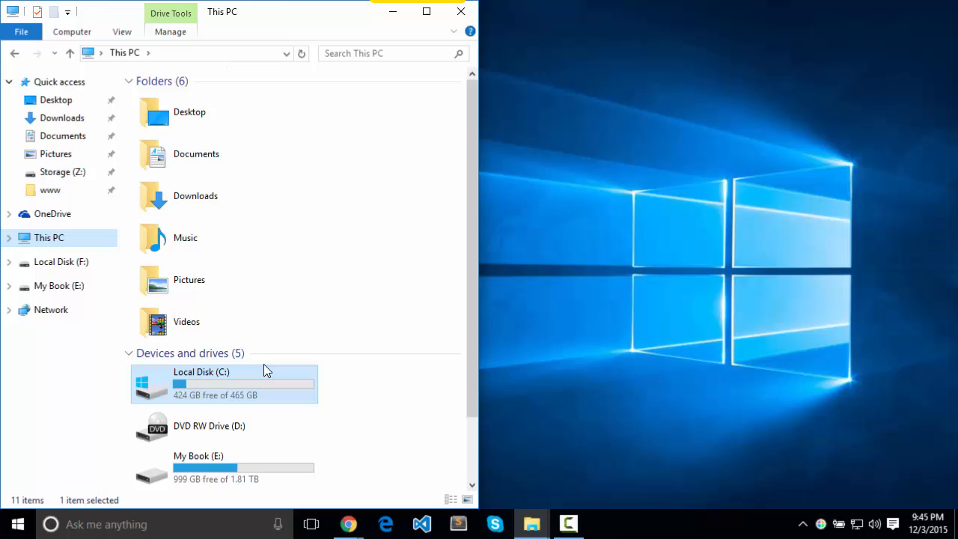
double_click(225, 383)
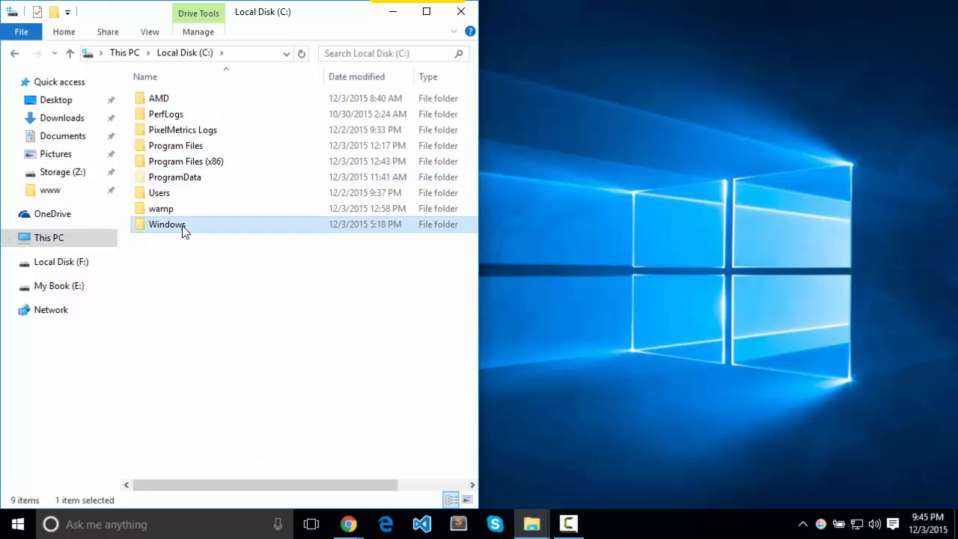
double_click(167, 224)
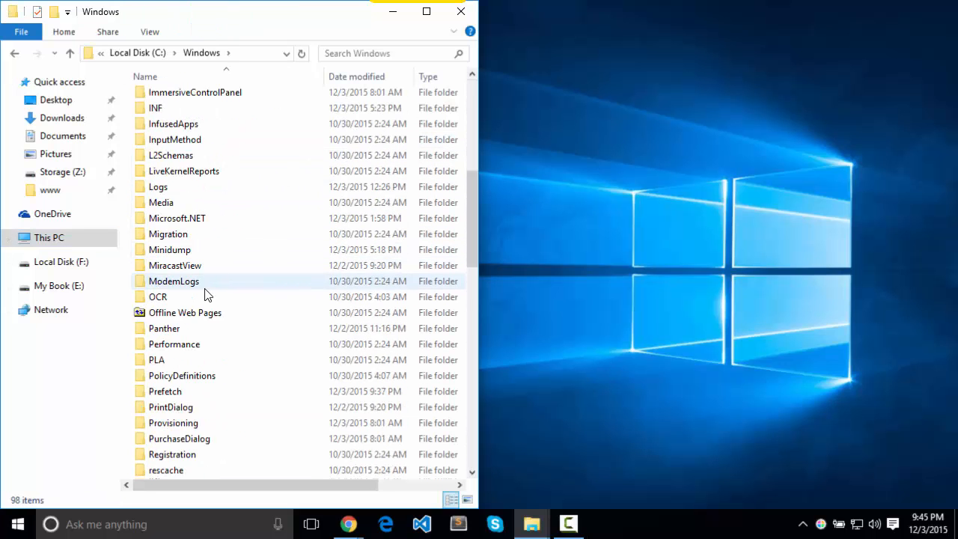
scroll("down", 3)
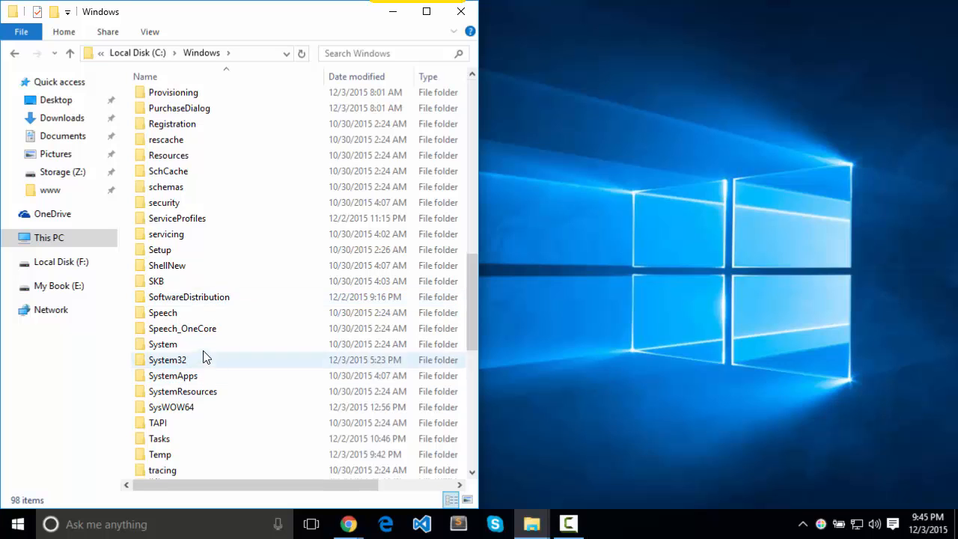
double_click(168, 360)
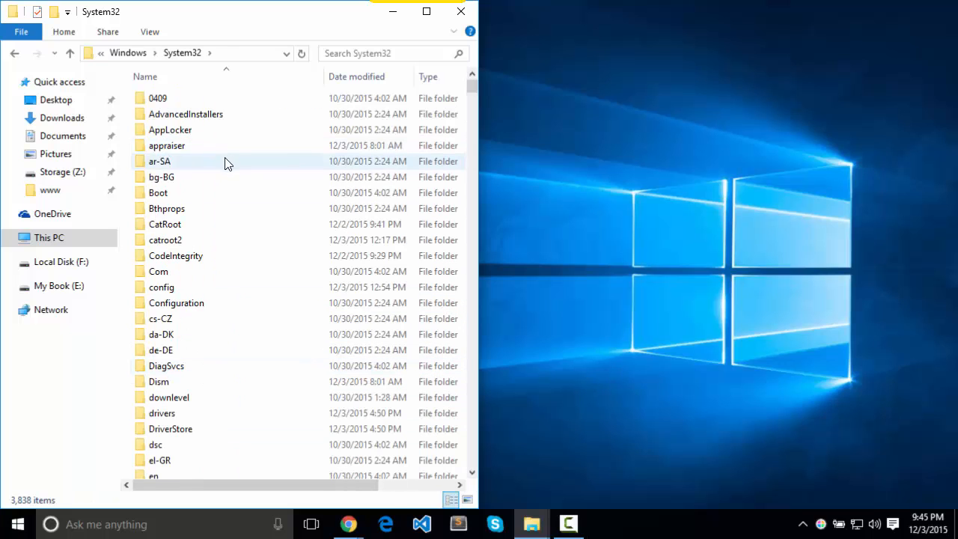
scroll("down", 3)
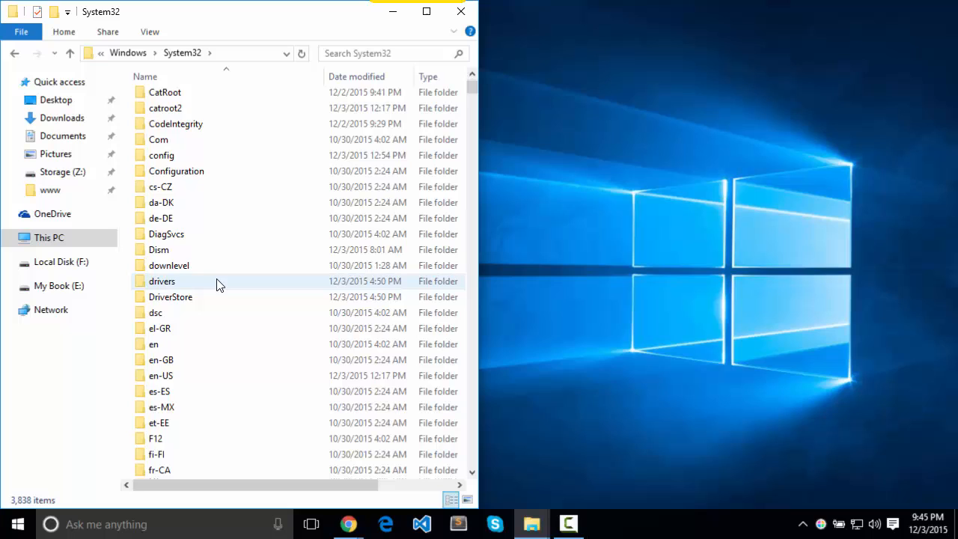
double_click(162, 281)
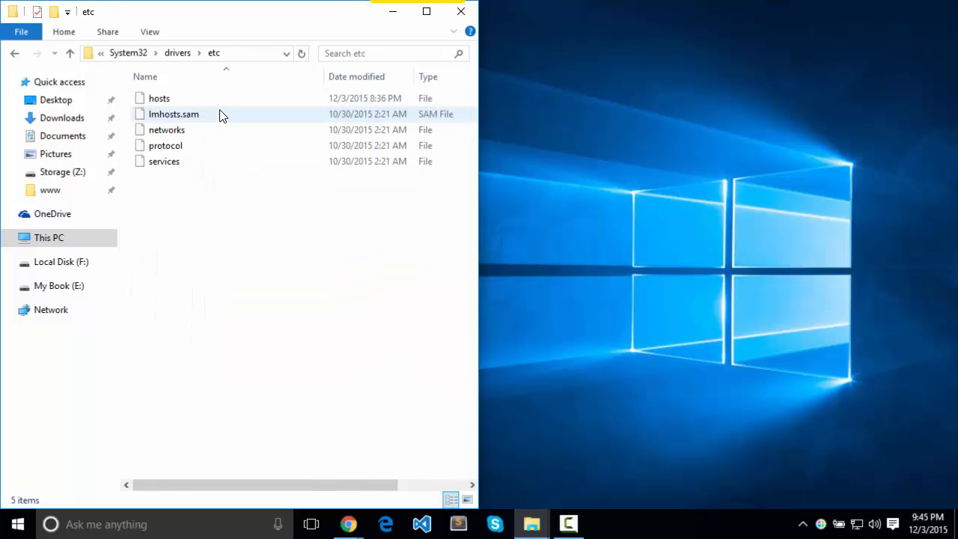
Open the hosts file, choosing Notepad in the 'How do you want to open this file?' dialog.
left_click(159, 99)
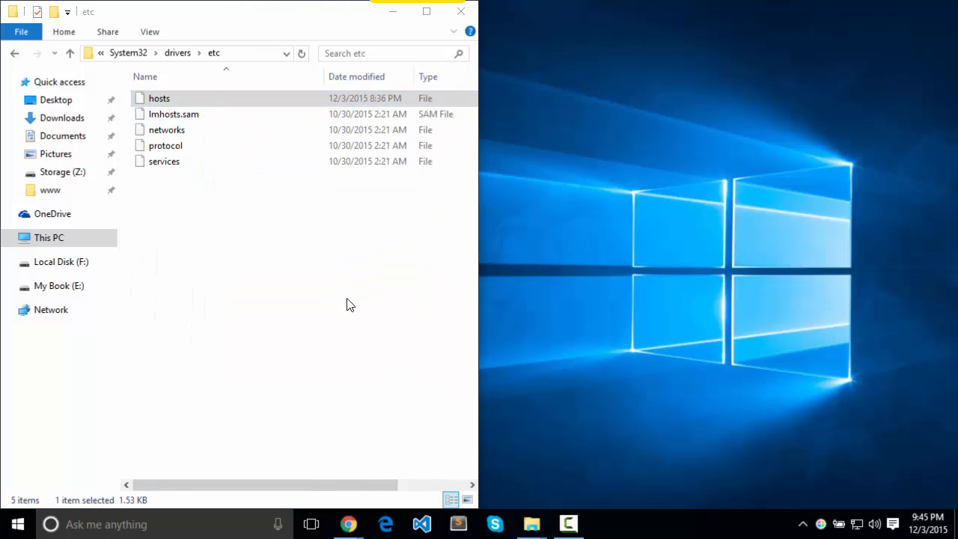
double_click(158, 98)
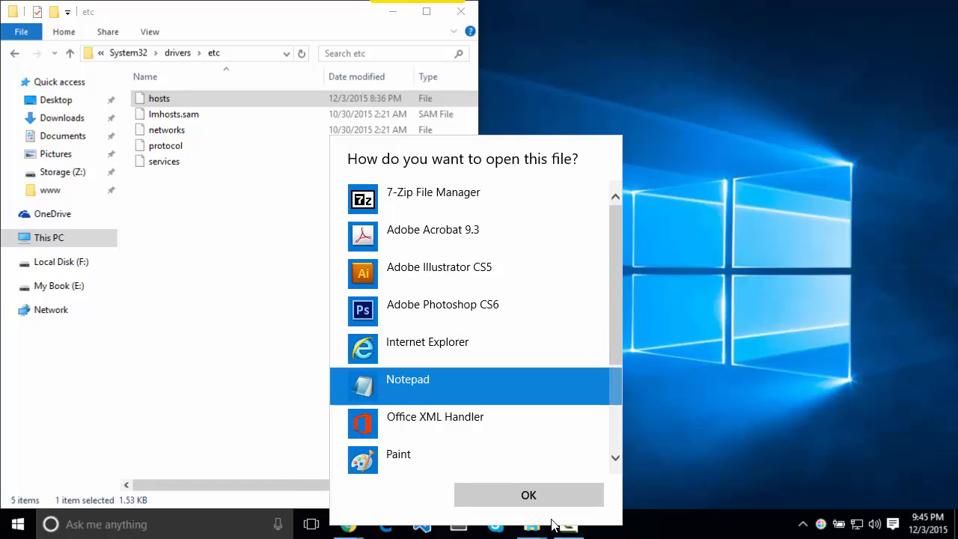
left_click(528, 494)
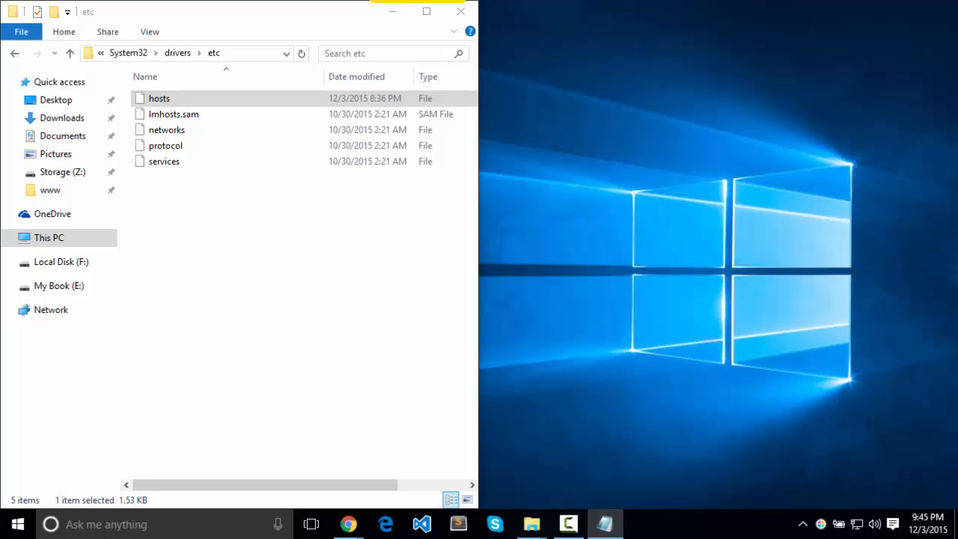
double_click(158, 99)
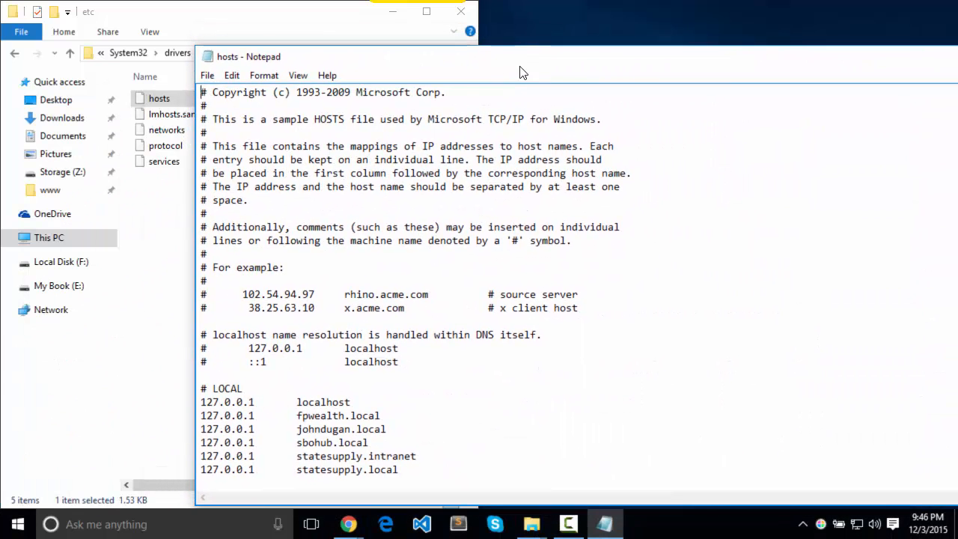
left_click(296, 416)
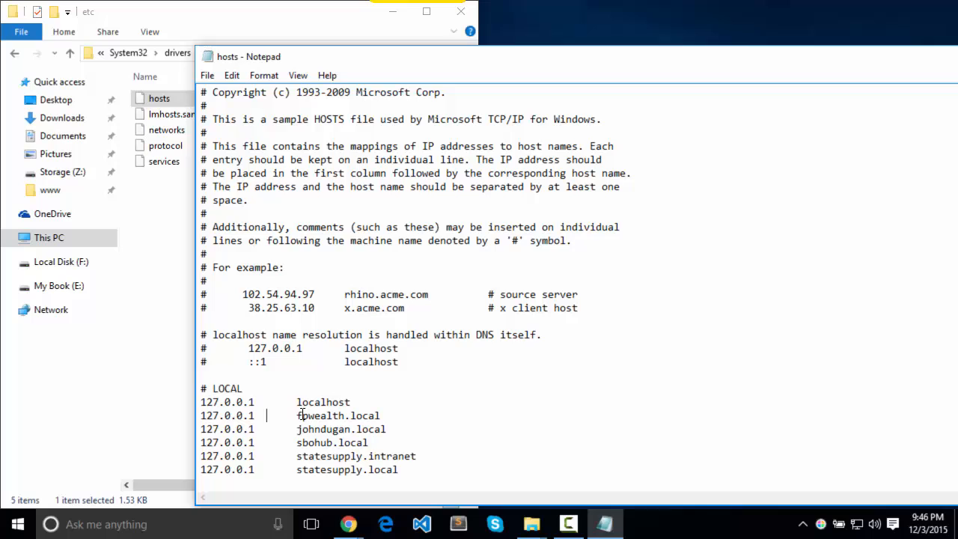
left_click(242, 443)
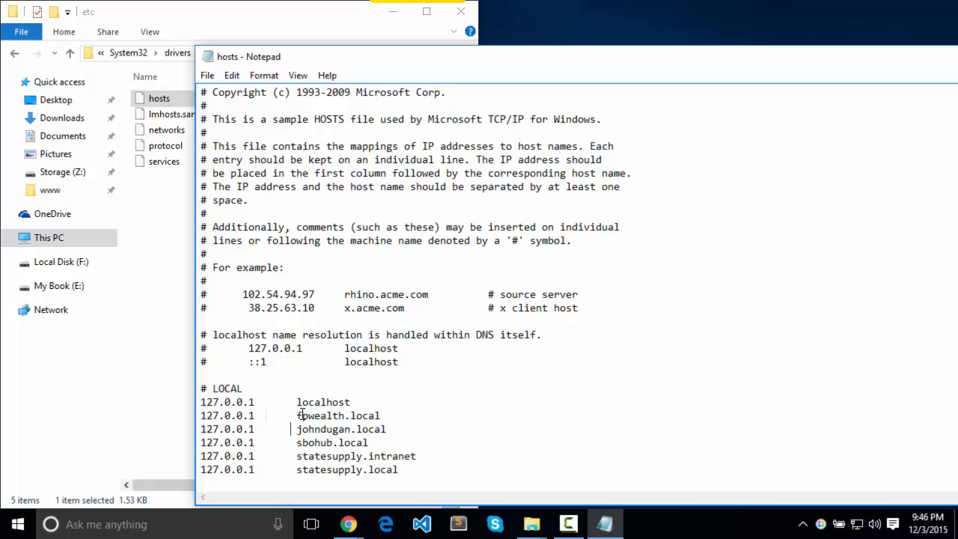
mouse_move(888, 211)
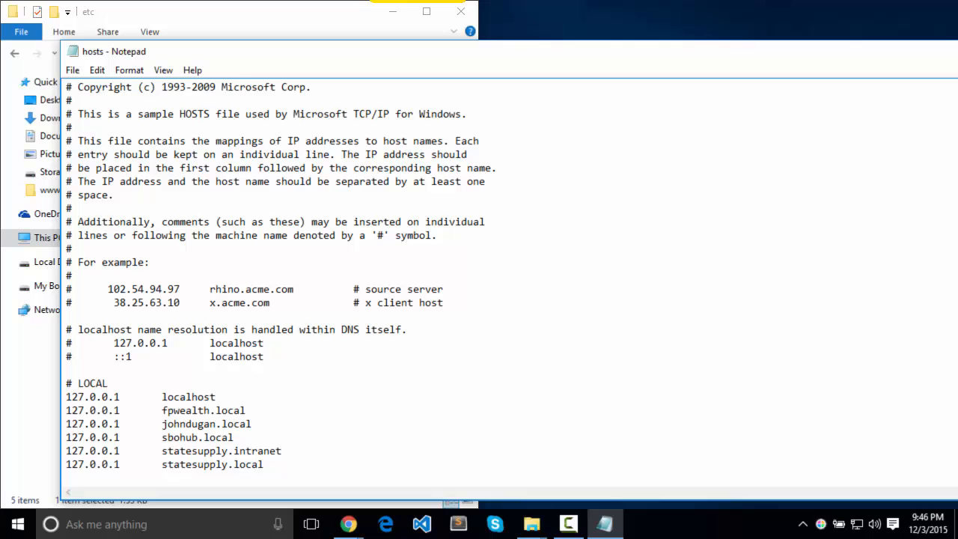
mouse_move(650, 61)
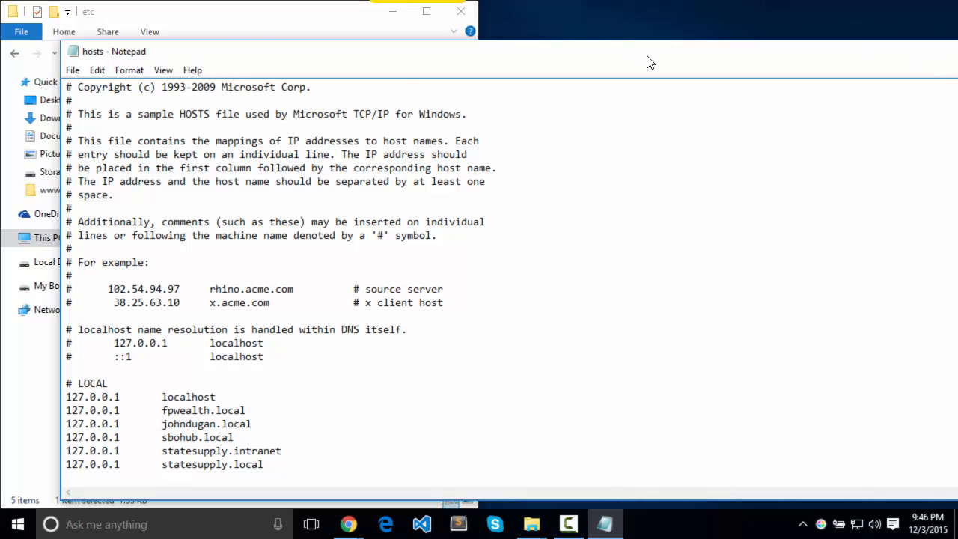
left_click(461, 11)
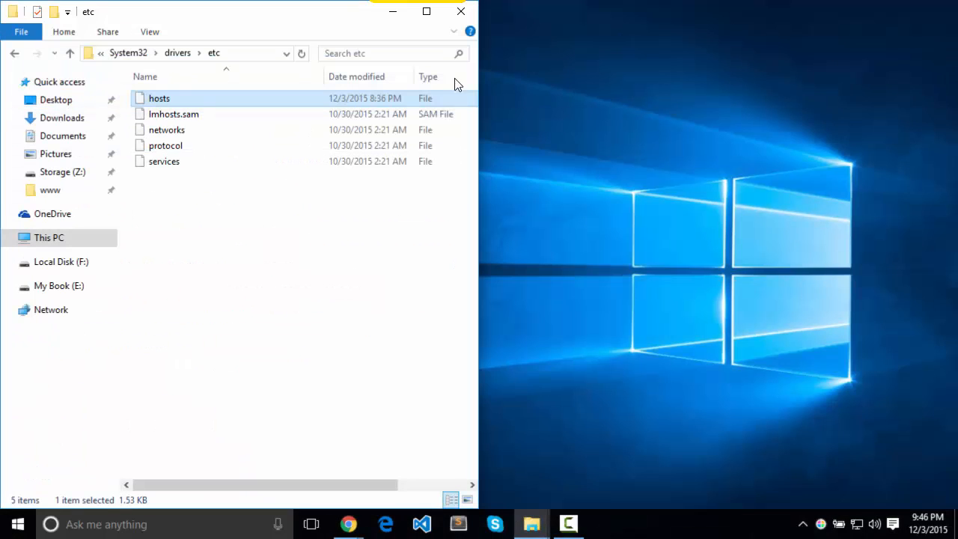
mouse_move(348, 524)
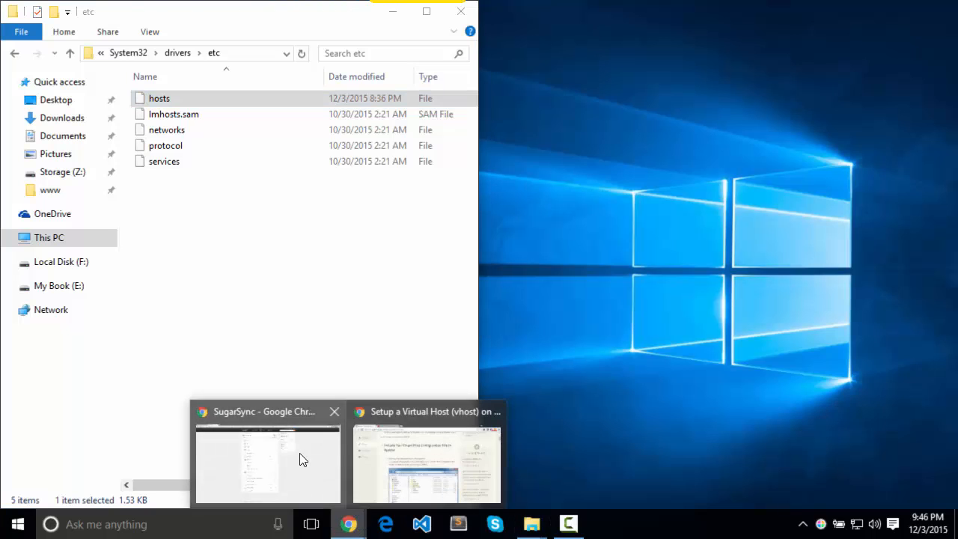
Return to the virtual host tutorial and read its httpd.conf include, httpd-vhosts.conf and hosts file steps.
left_click(427, 462)
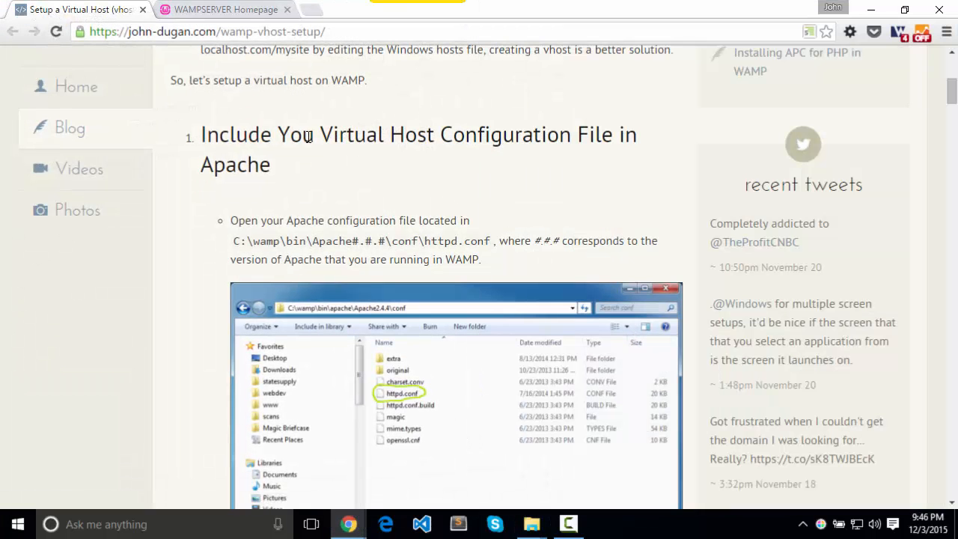
scroll("down", 3)
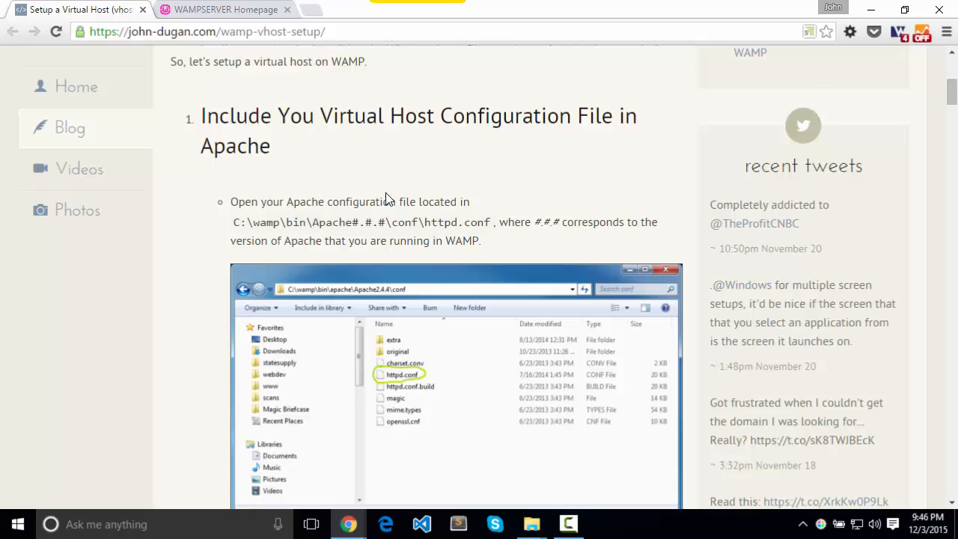
scroll("down", 3)
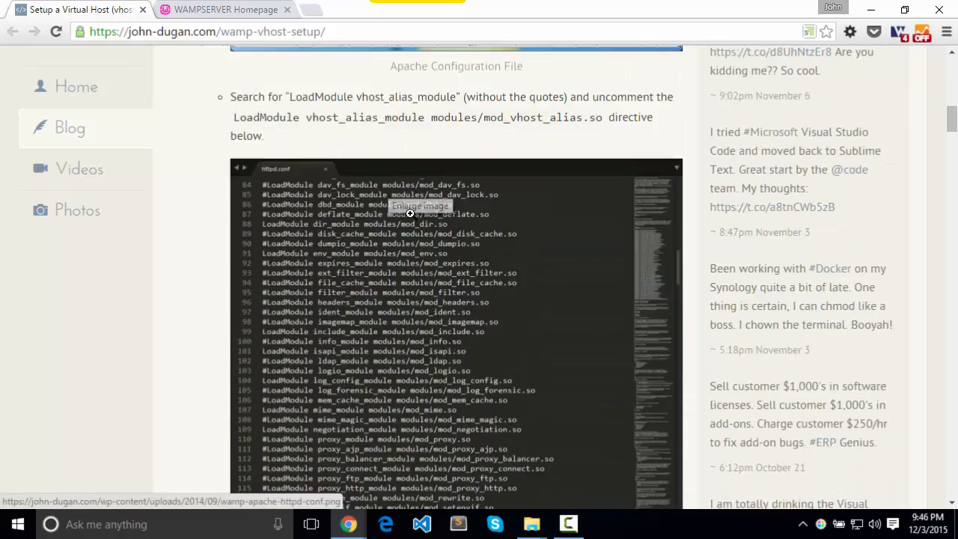
scroll("down", 3)
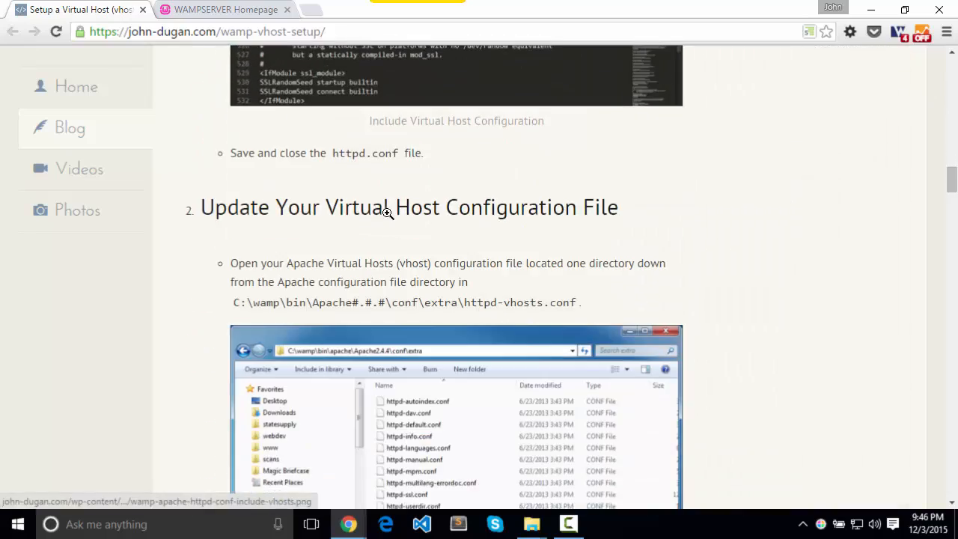
scroll("down", 3)
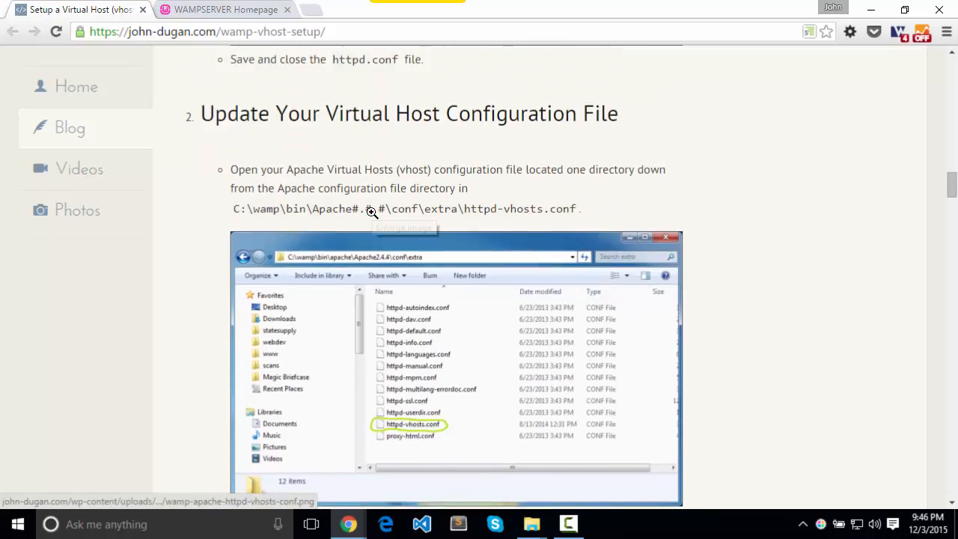
scroll("up", 3)
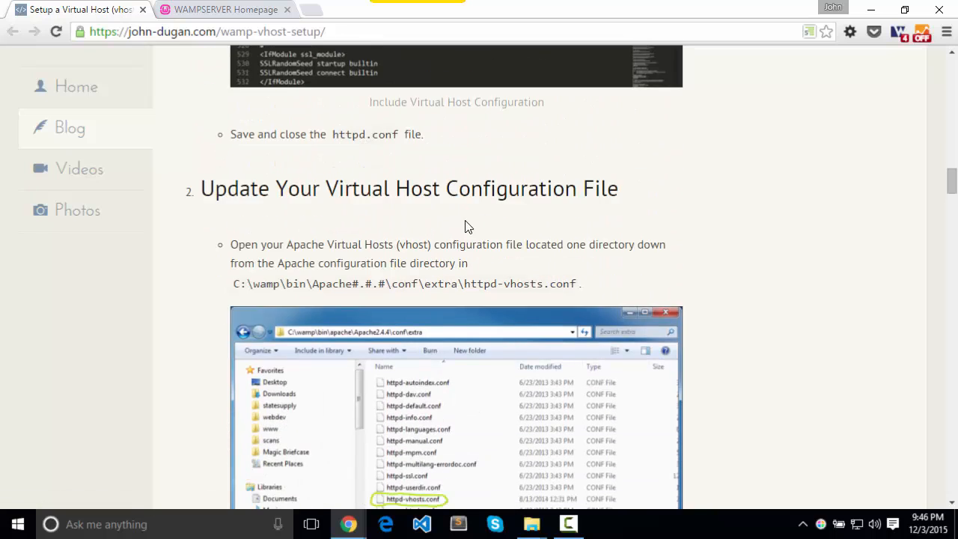
scroll("down", 3)
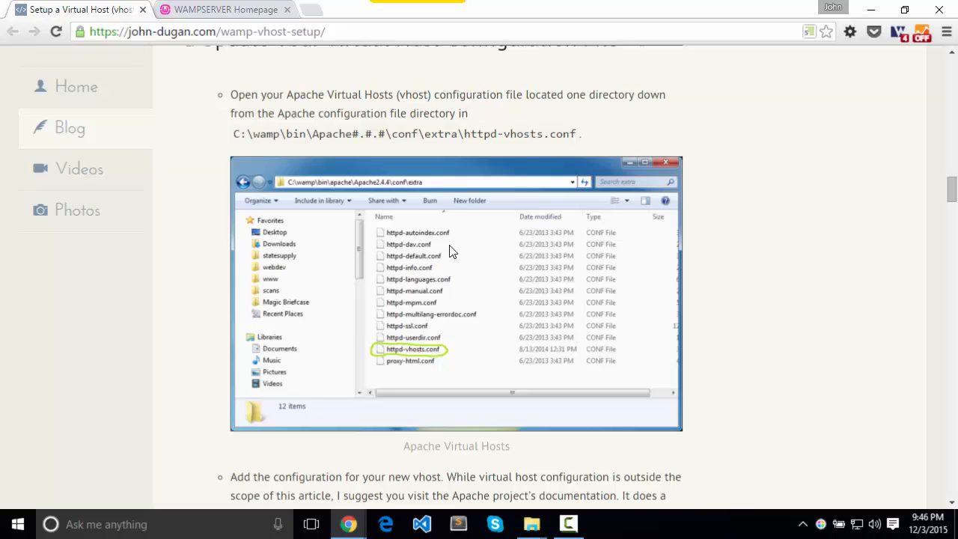
scroll("down", 3)
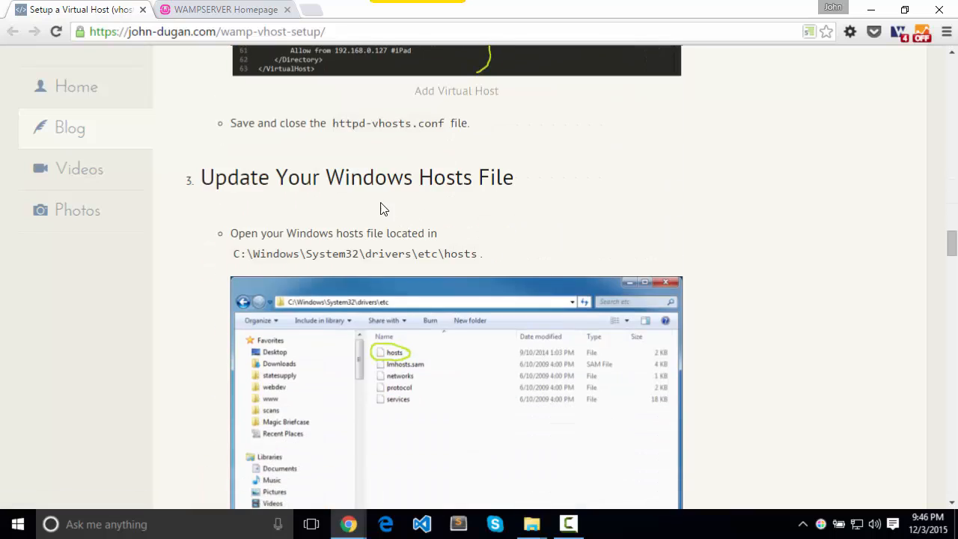
scroll("down", 3)
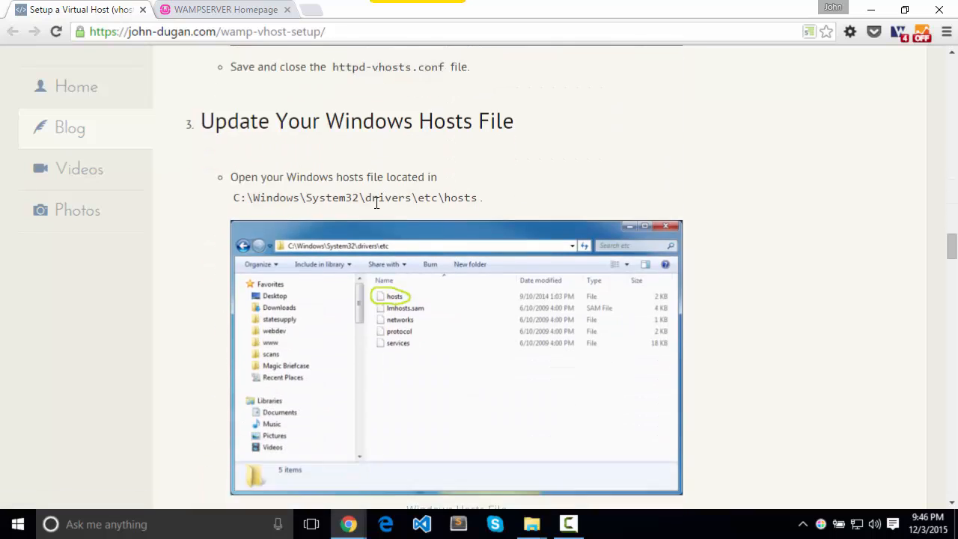
scroll("up", 3)
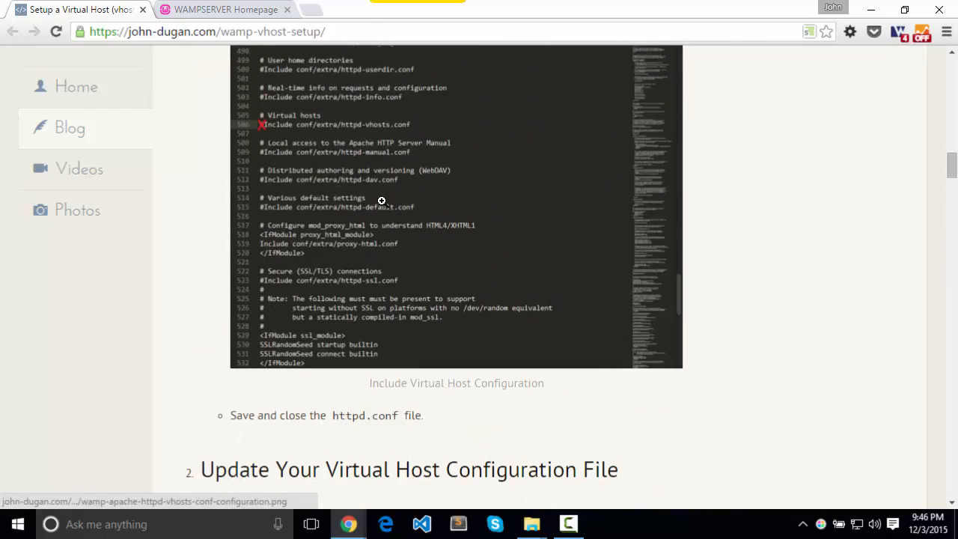
Restart WampServer services and load johndugan.local's WordPress login page in Chrome.
left_click(17, 524)
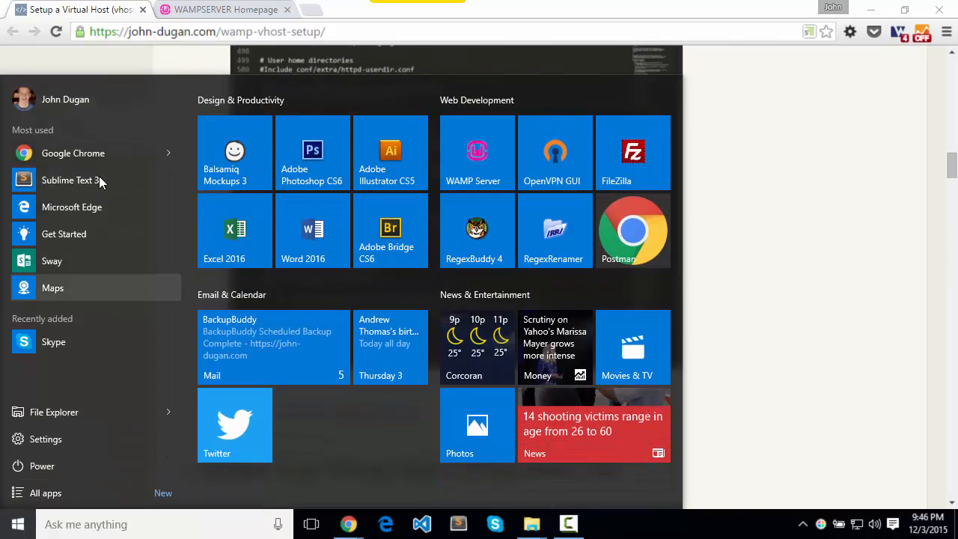
left_click(476, 153)
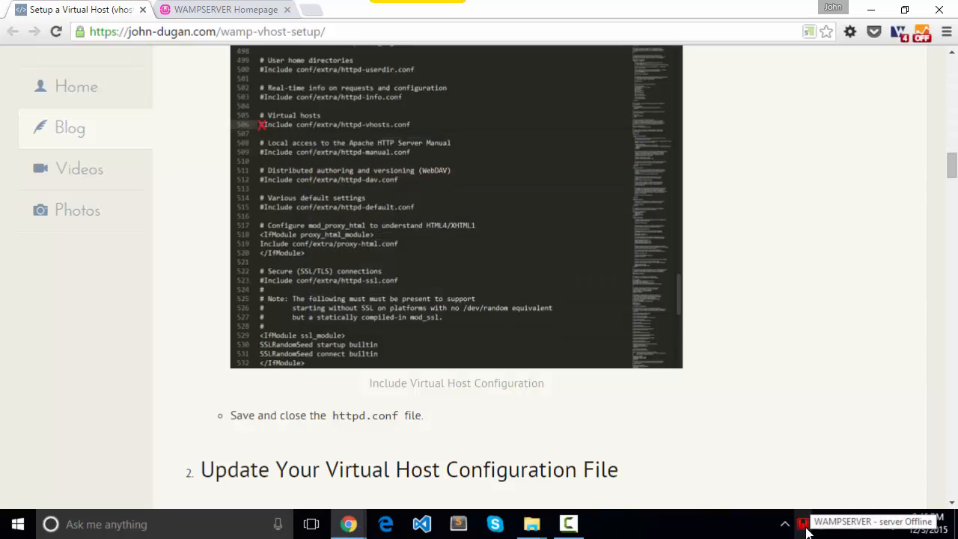
mouse_move(797, 271)
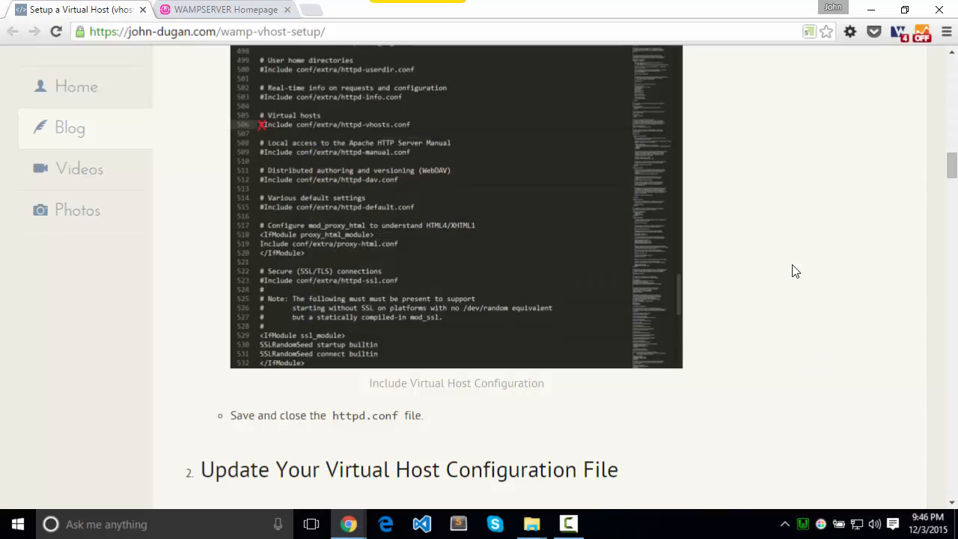
left_click(206, 31)
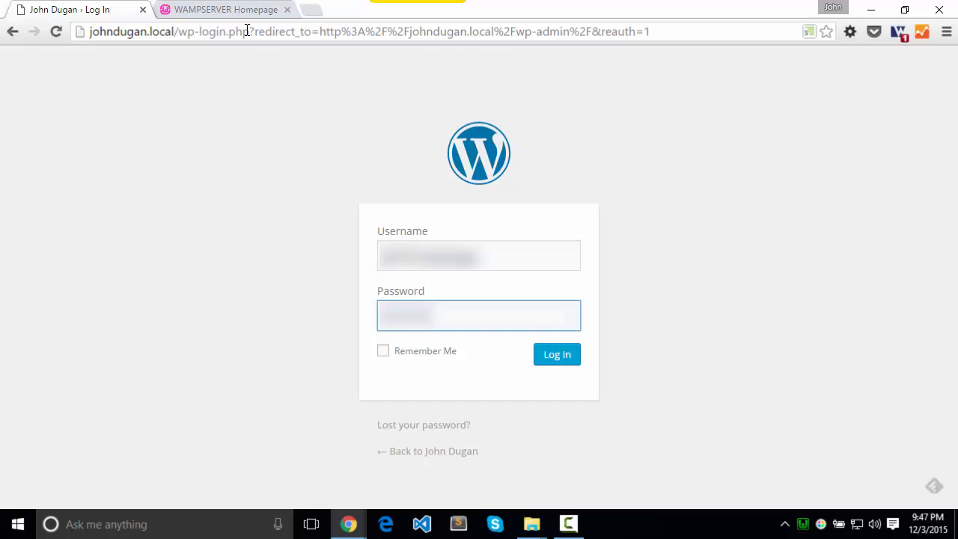
Log in to the johndugan.local dashboard and save the password in the browser.
left_click(557, 353)
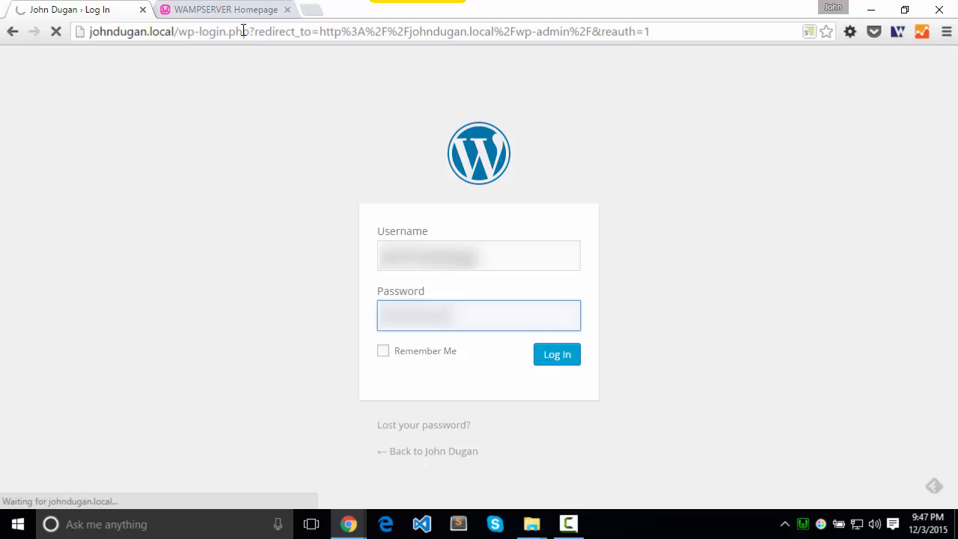
left_click(557, 354)
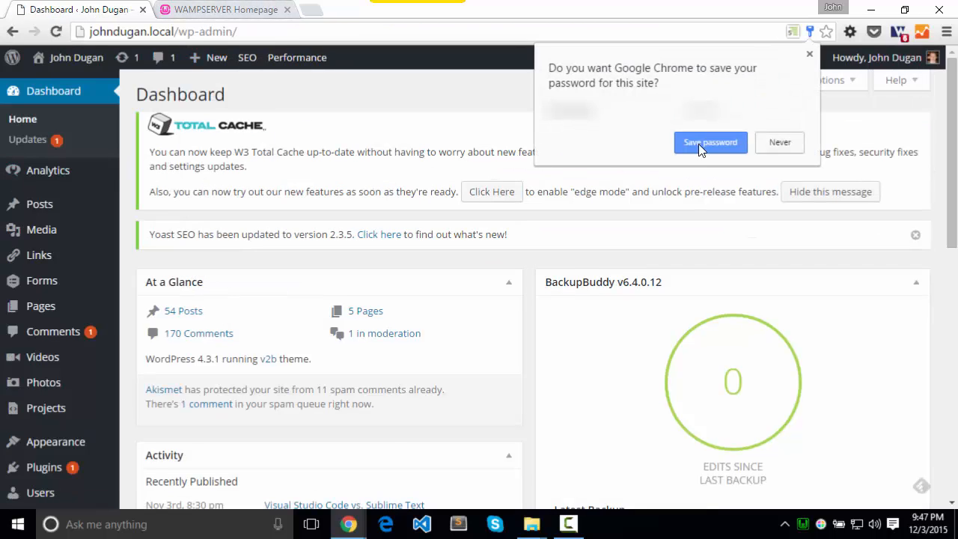
left_click(710, 143)
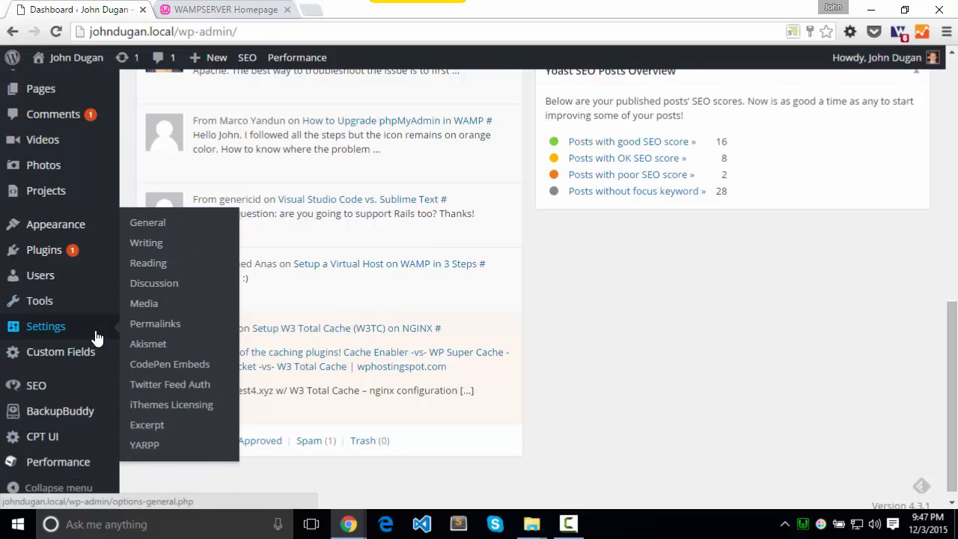
Go to Appearance > Themes, which reports the active theme as broken.
left_click(55, 224)
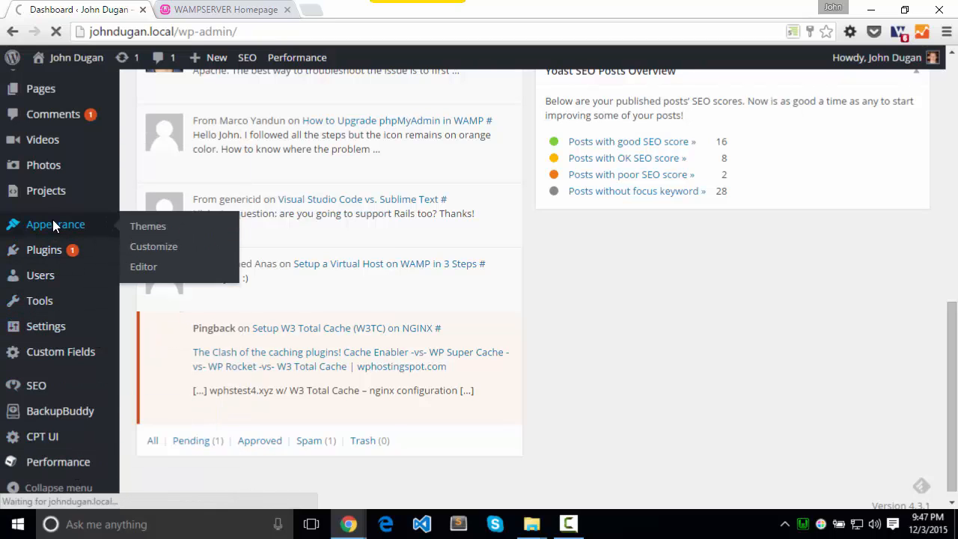
left_click(147, 225)
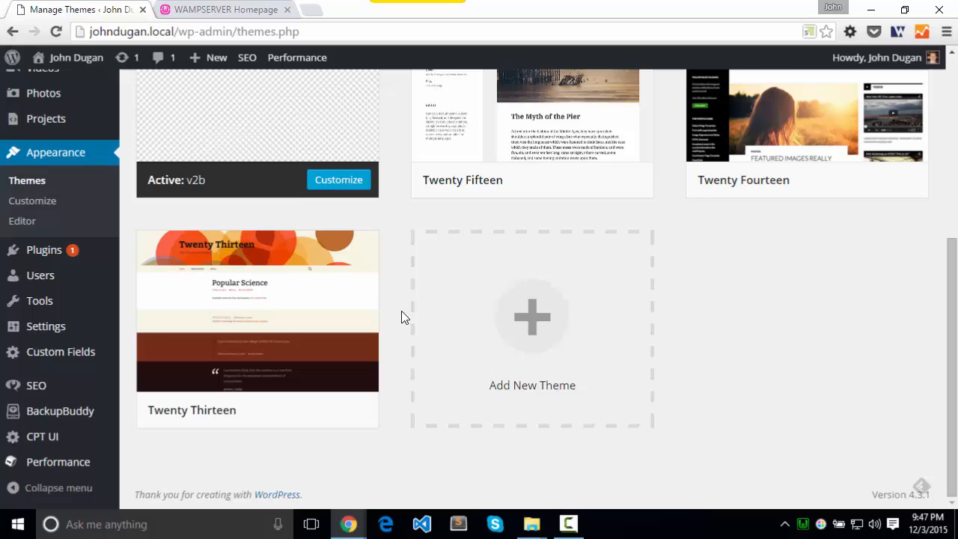
scroll("up", 3)
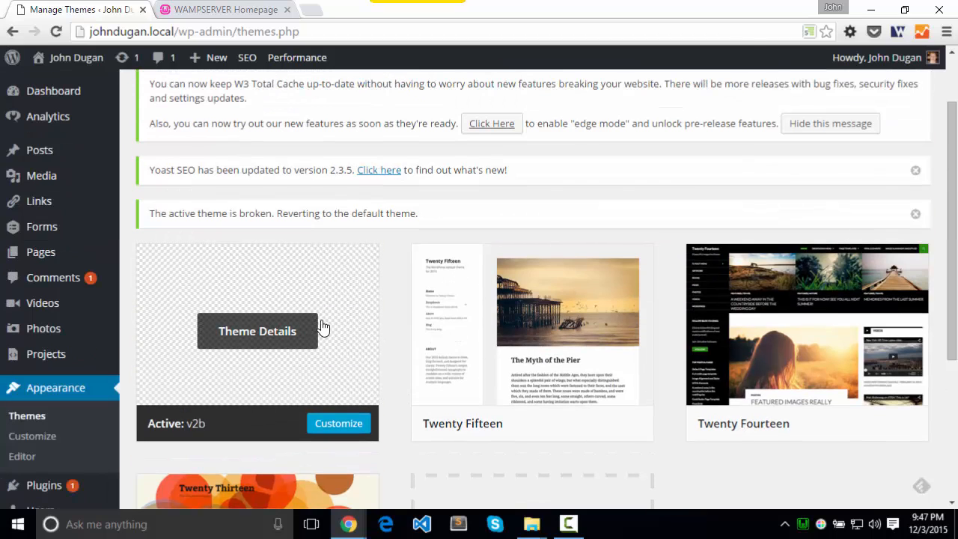
mouse_move(267, 328)
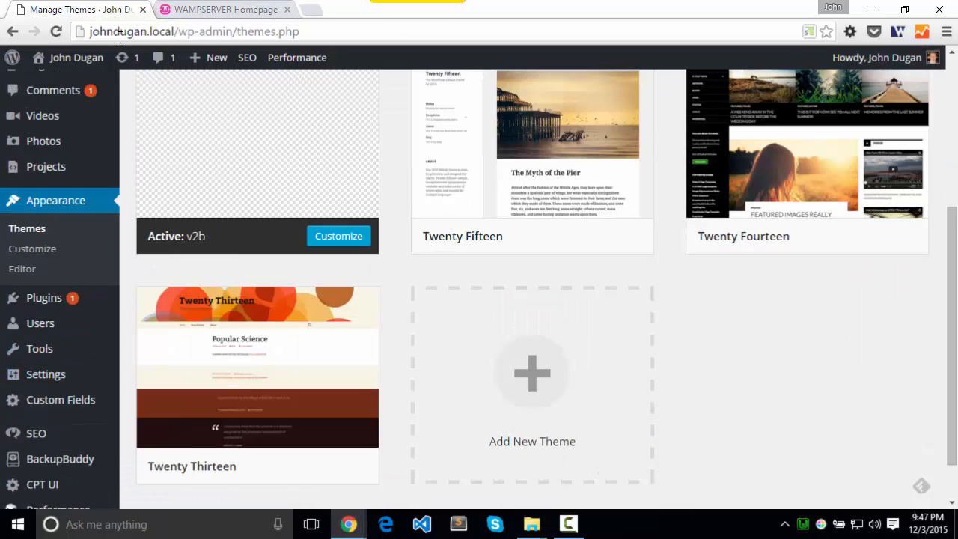
mouse_move(217, 9)
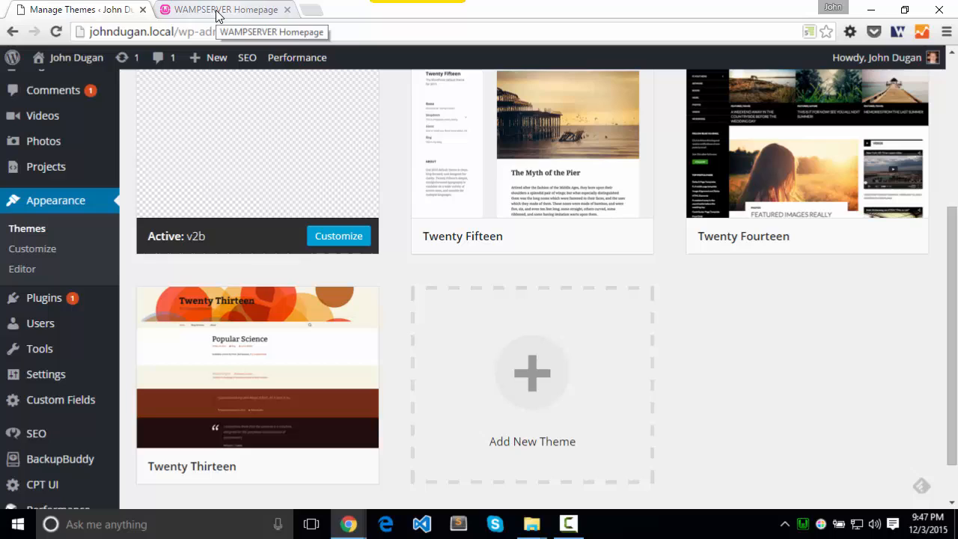
mouse_move(247, 21)
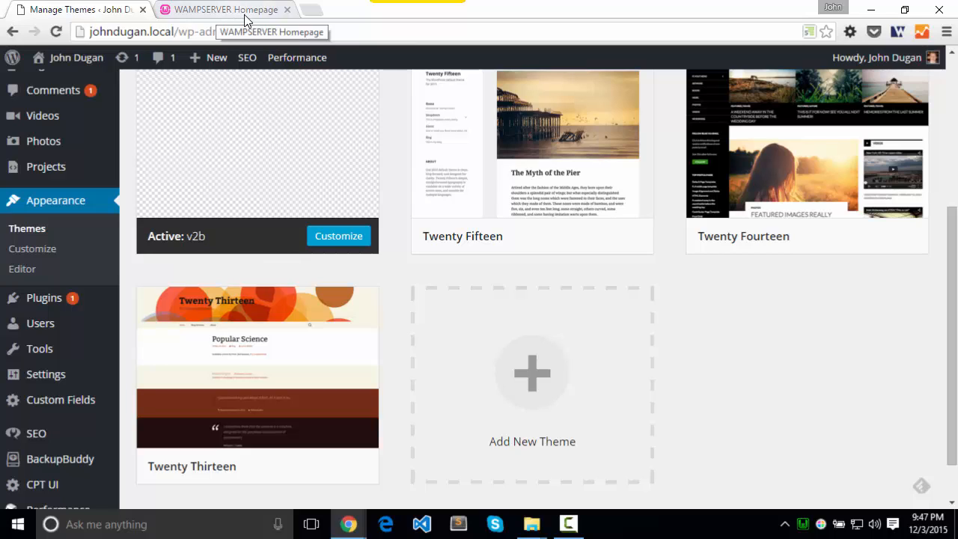
mouse_move(327, 13)
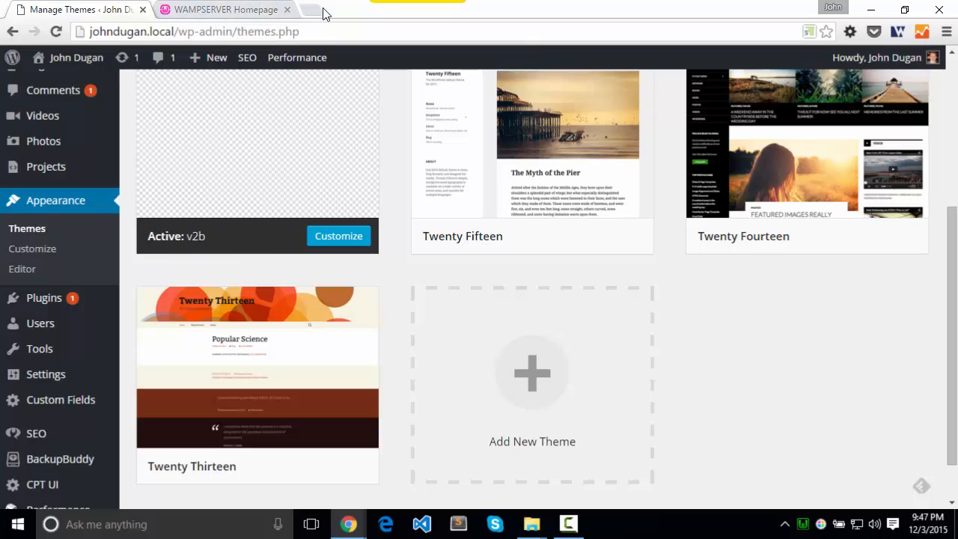
mouse_move(309, 10)
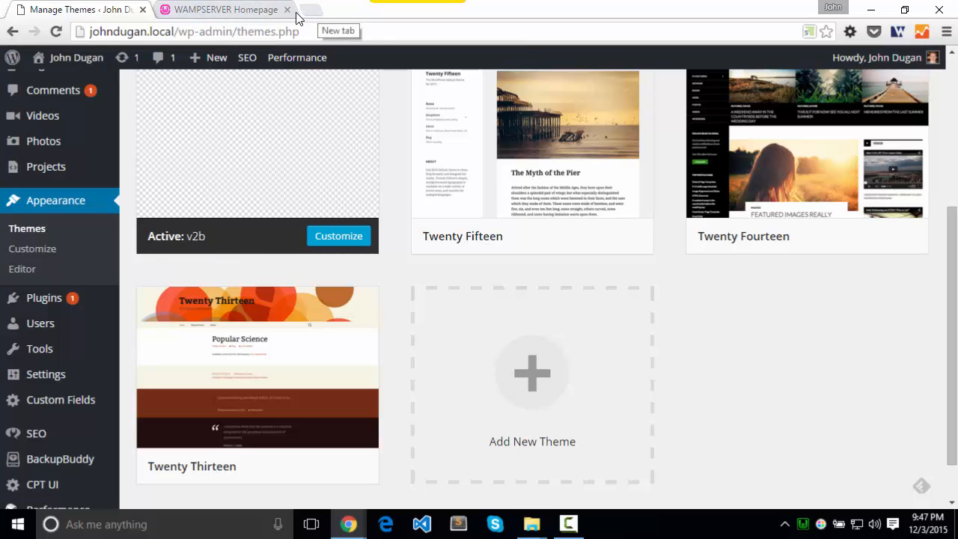
mouse_move(314, 17)
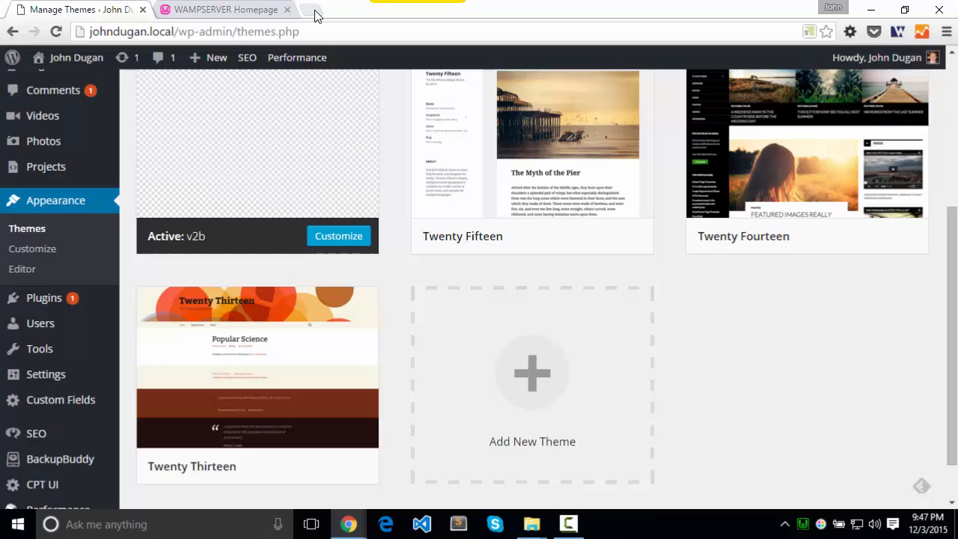
mouse_move(315, 9)
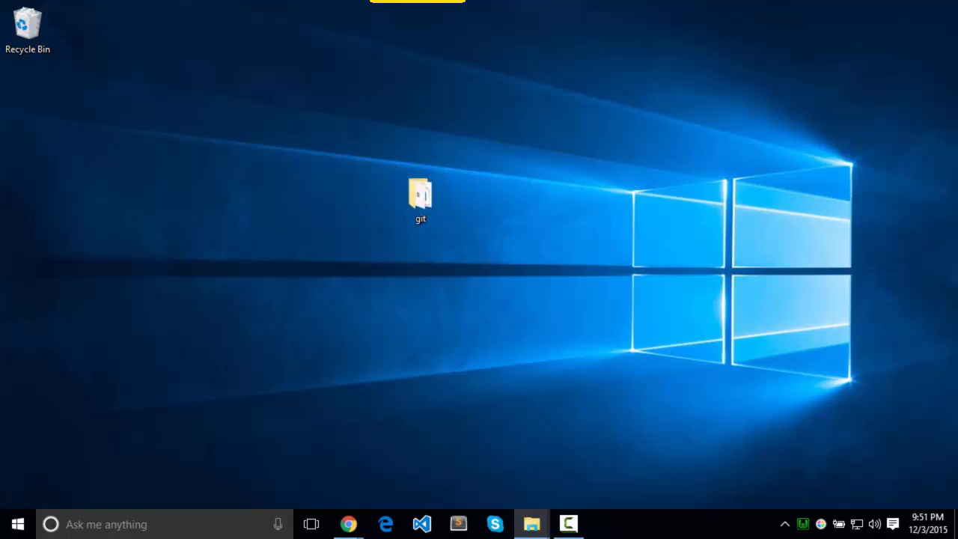
Move the git folder's 20 items into johndugan.local, replacing the same-named files.
double_click(420, 195)
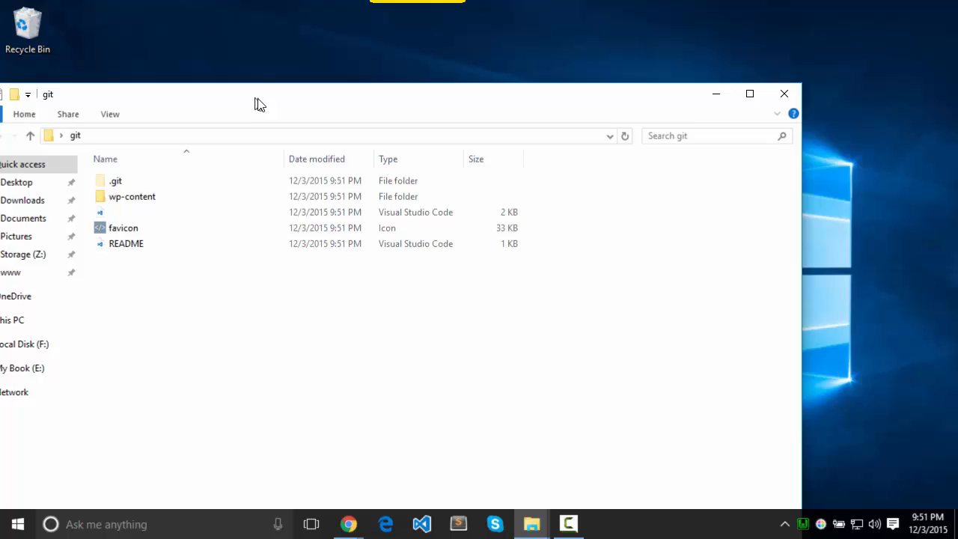
double_click(131, 196)
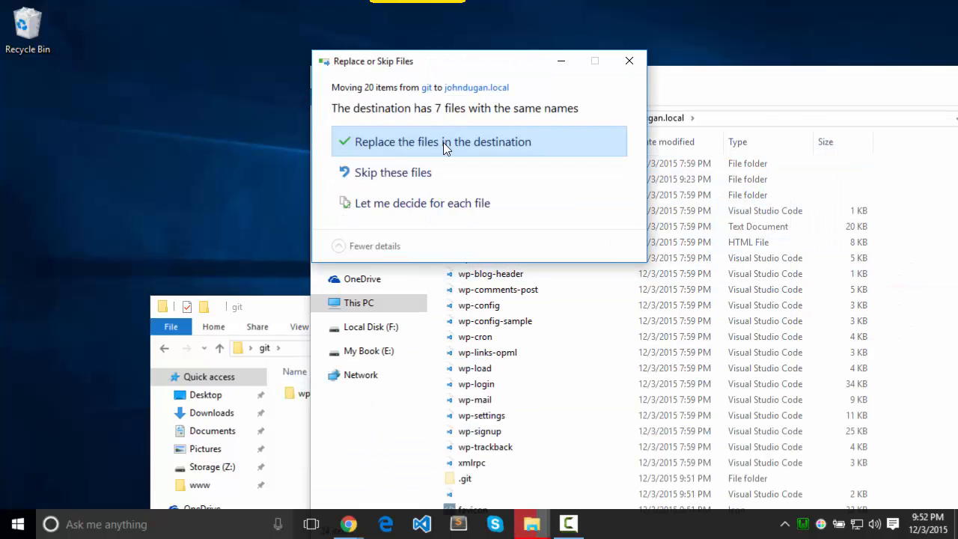
left_click(443, 140)
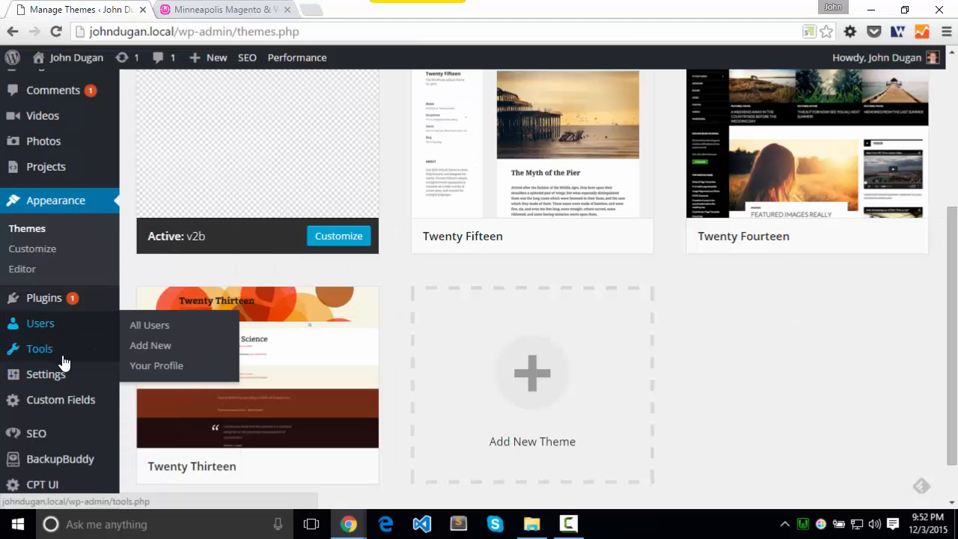
Reload Themes and activate the restored Version 2 recode theme.
left_click(55, 31)
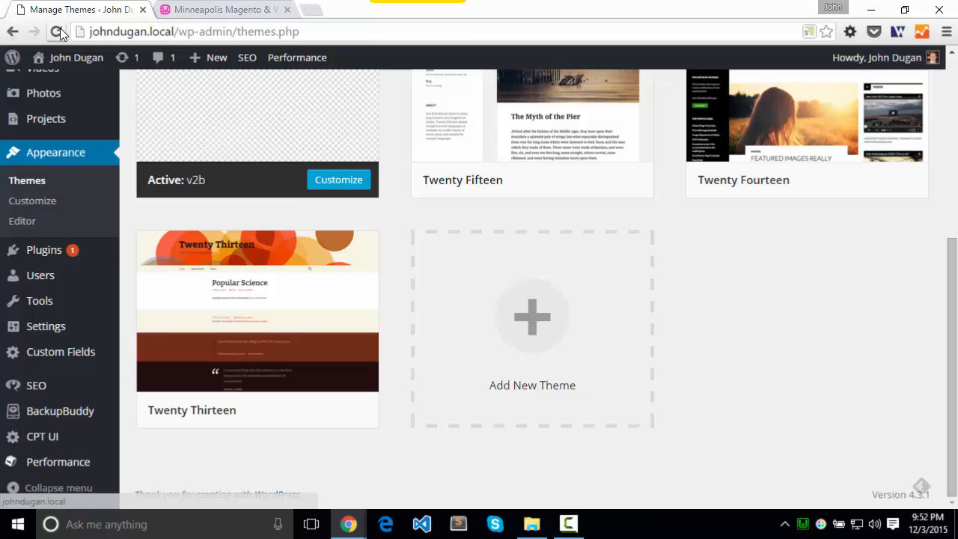
scroll("down", 3)
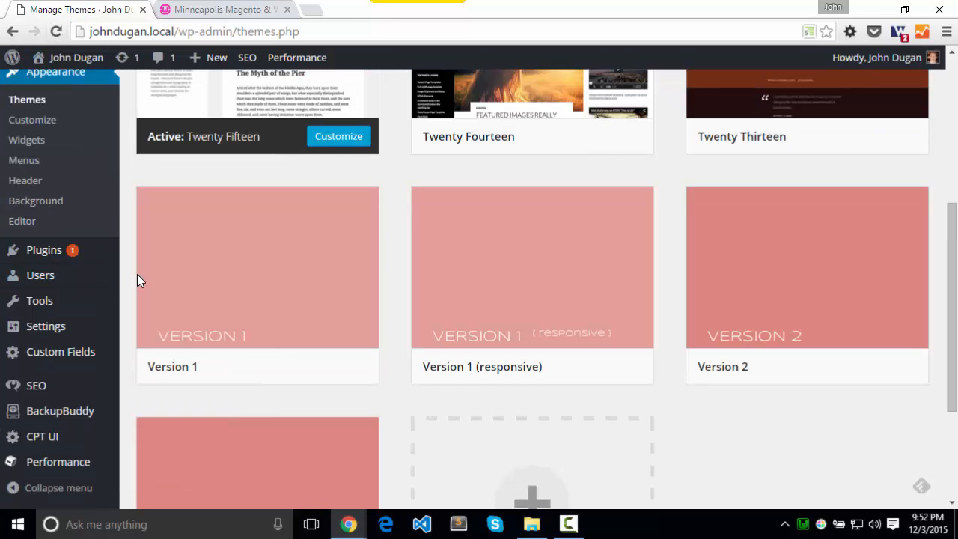
scroll("down", 3)
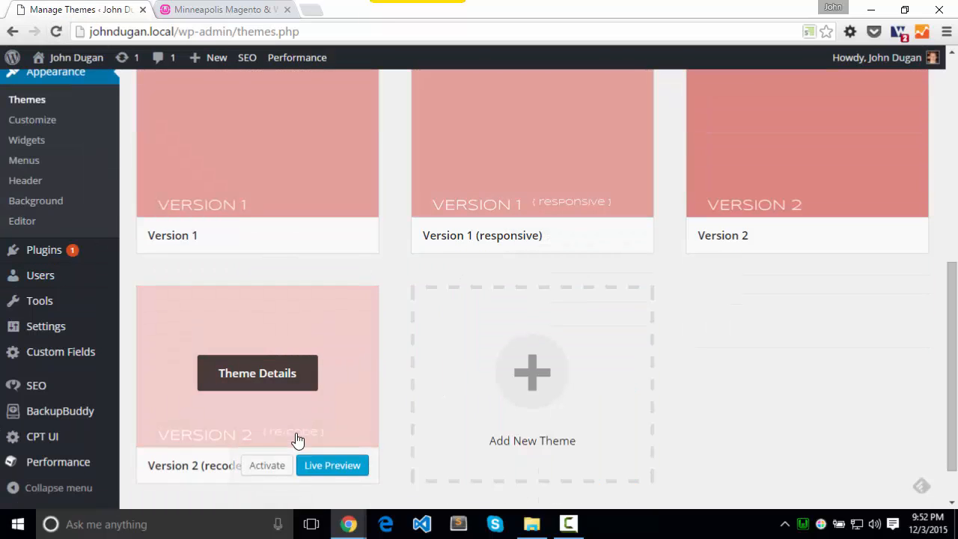
left_click(266, 464)
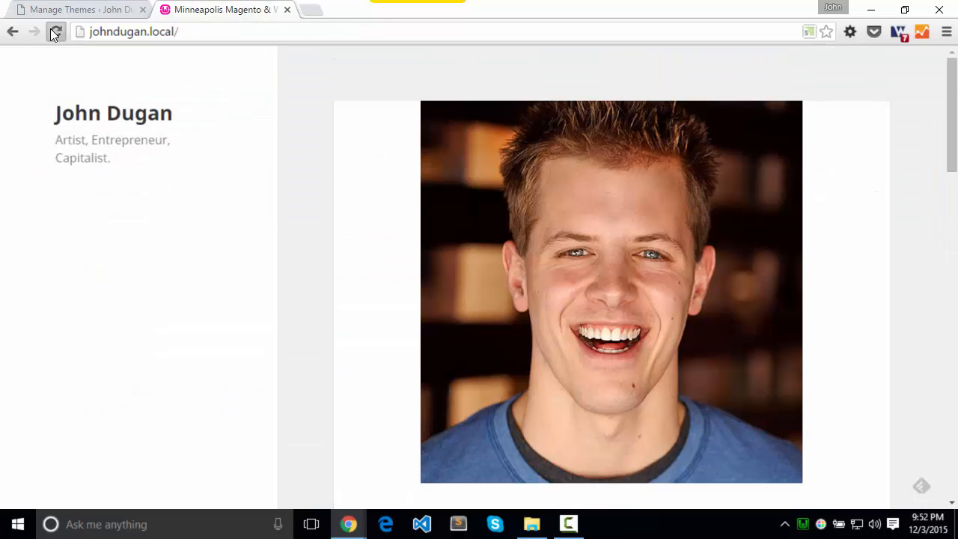
Reload johndugan.local's home page and load john-dugan.com in a new tab for comparison.
left_click(56, 32)
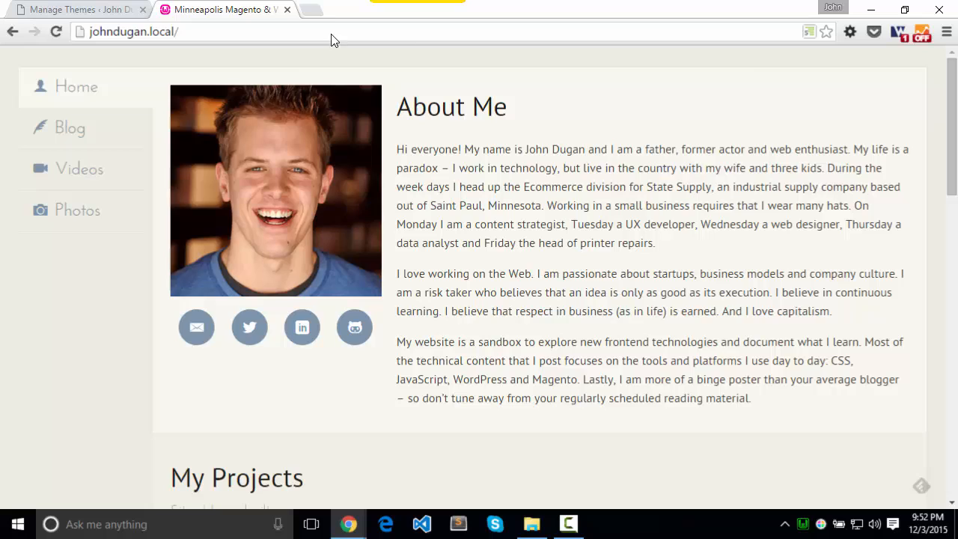
left_click(317, 9)
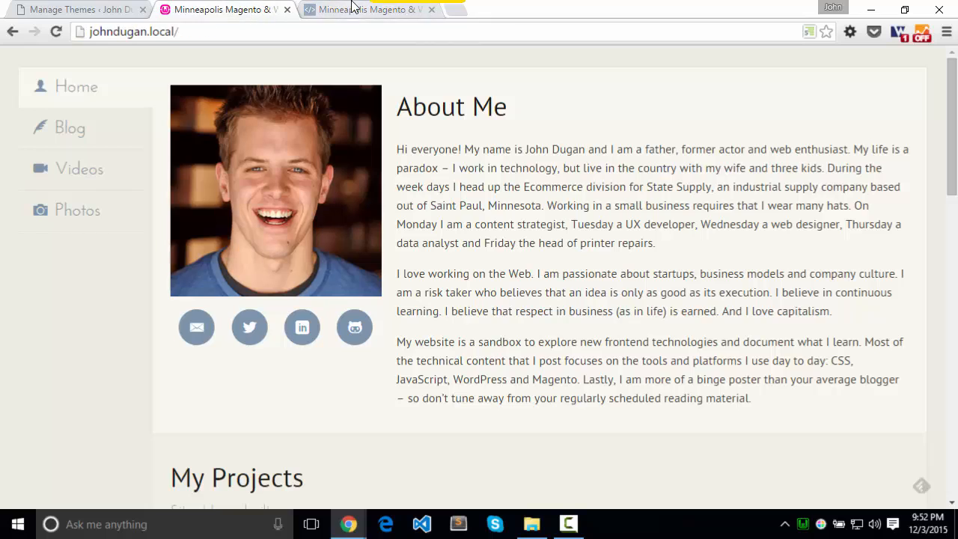
left_click(367, 9)
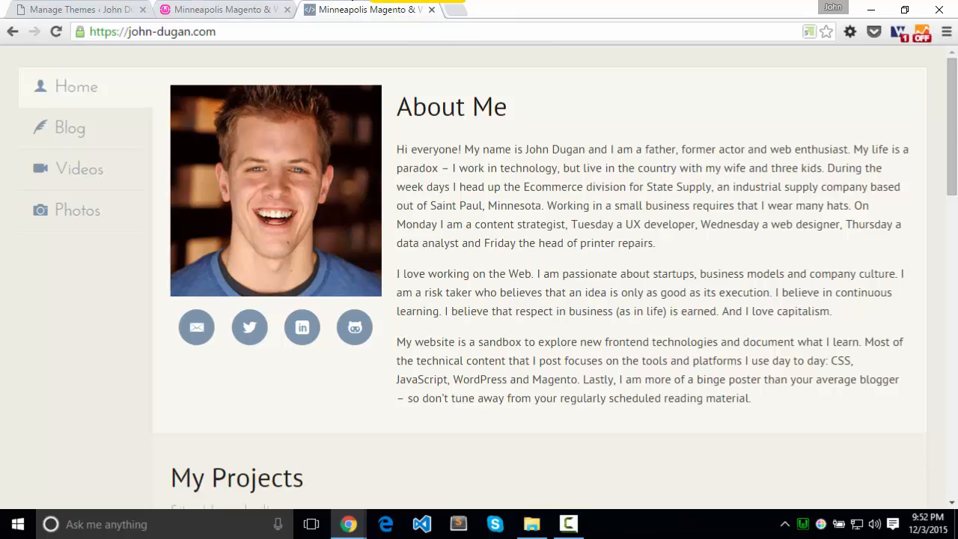